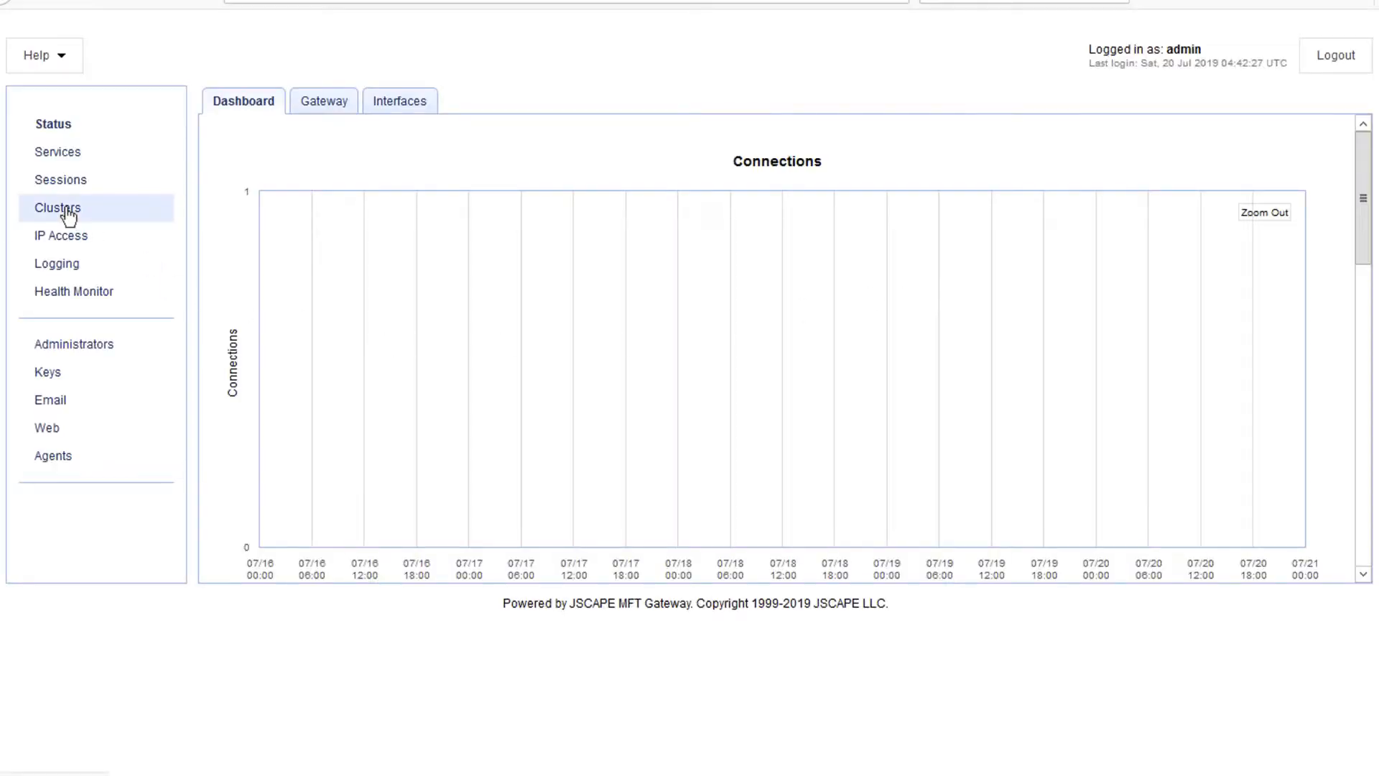
From the Clusters list, begin adding a new cluster
left_click(57, 208)
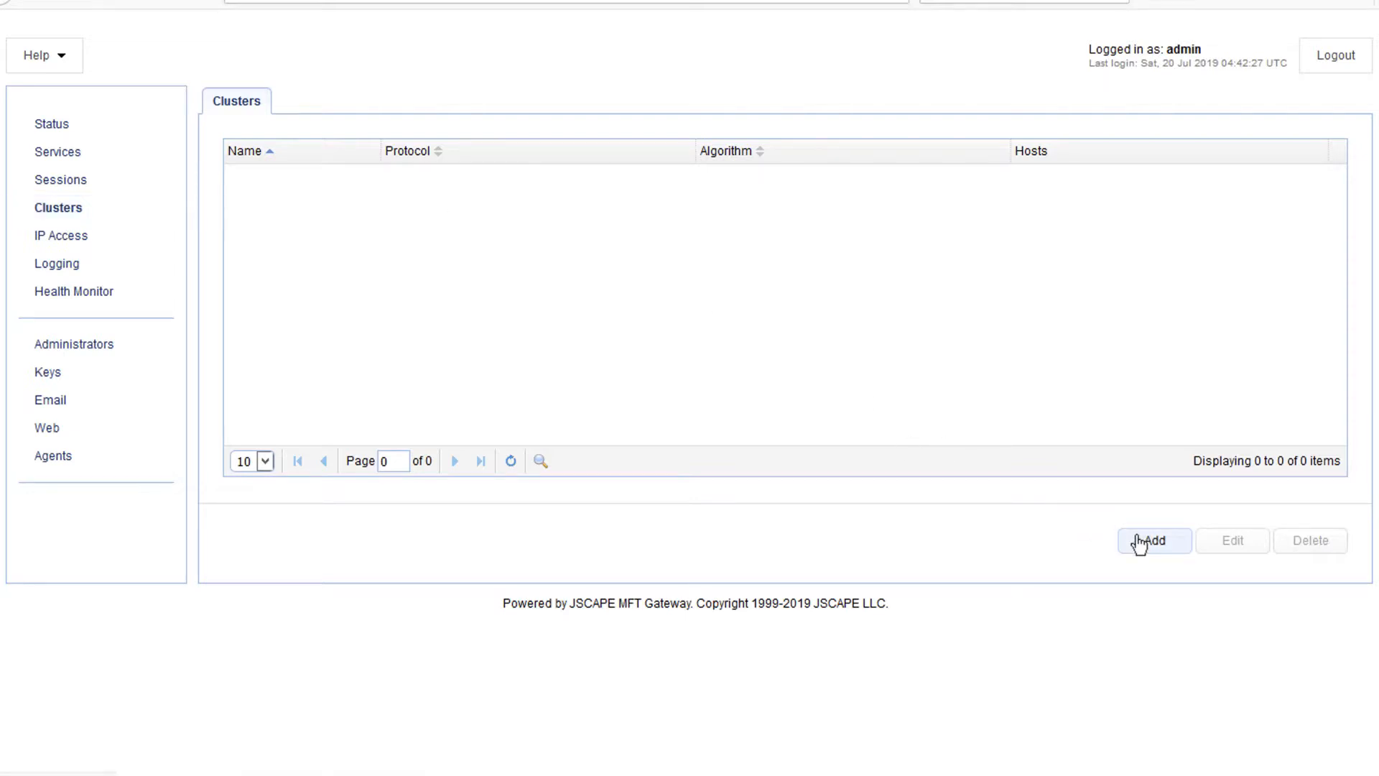
left_click(1152, 540)
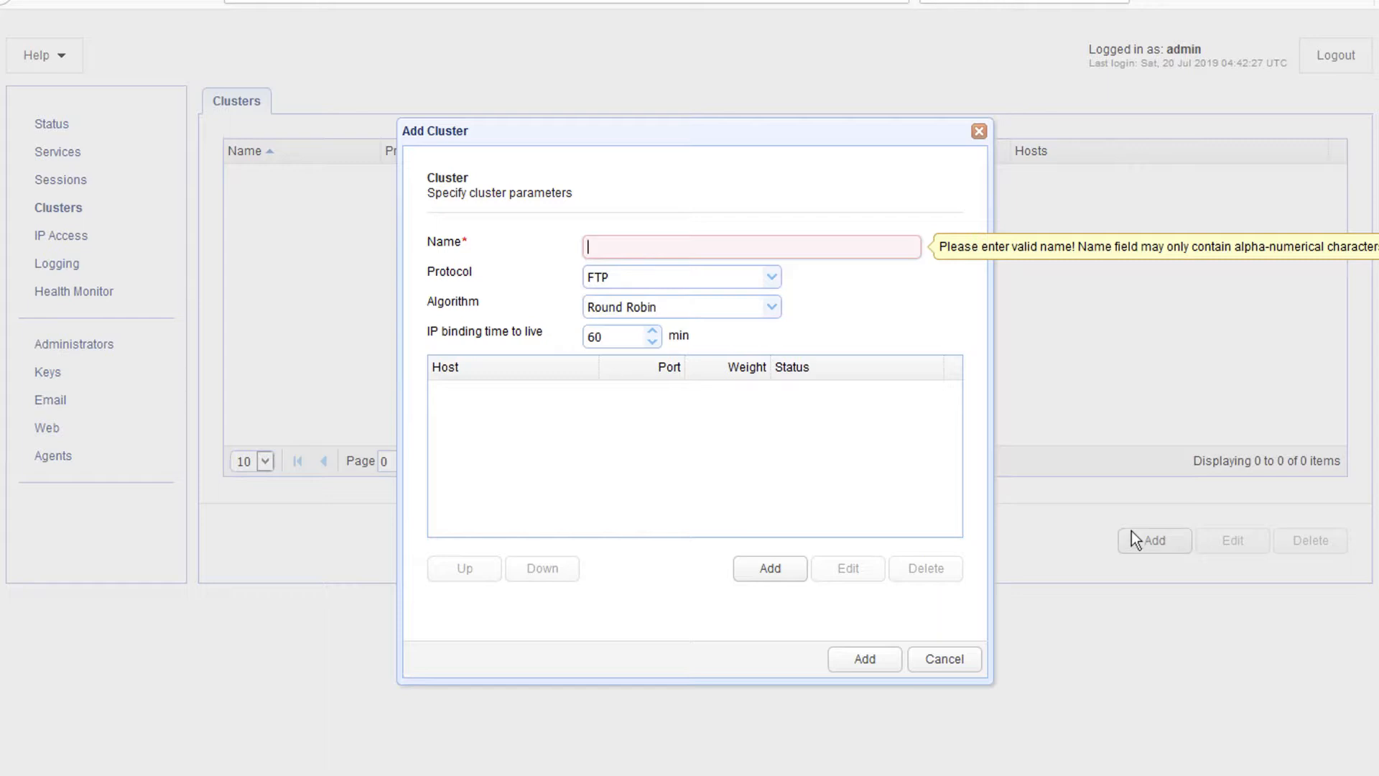
Name the cluster 'sftpcluster' and set protocol TCP with Round Robin load balancing
type("sftpc")
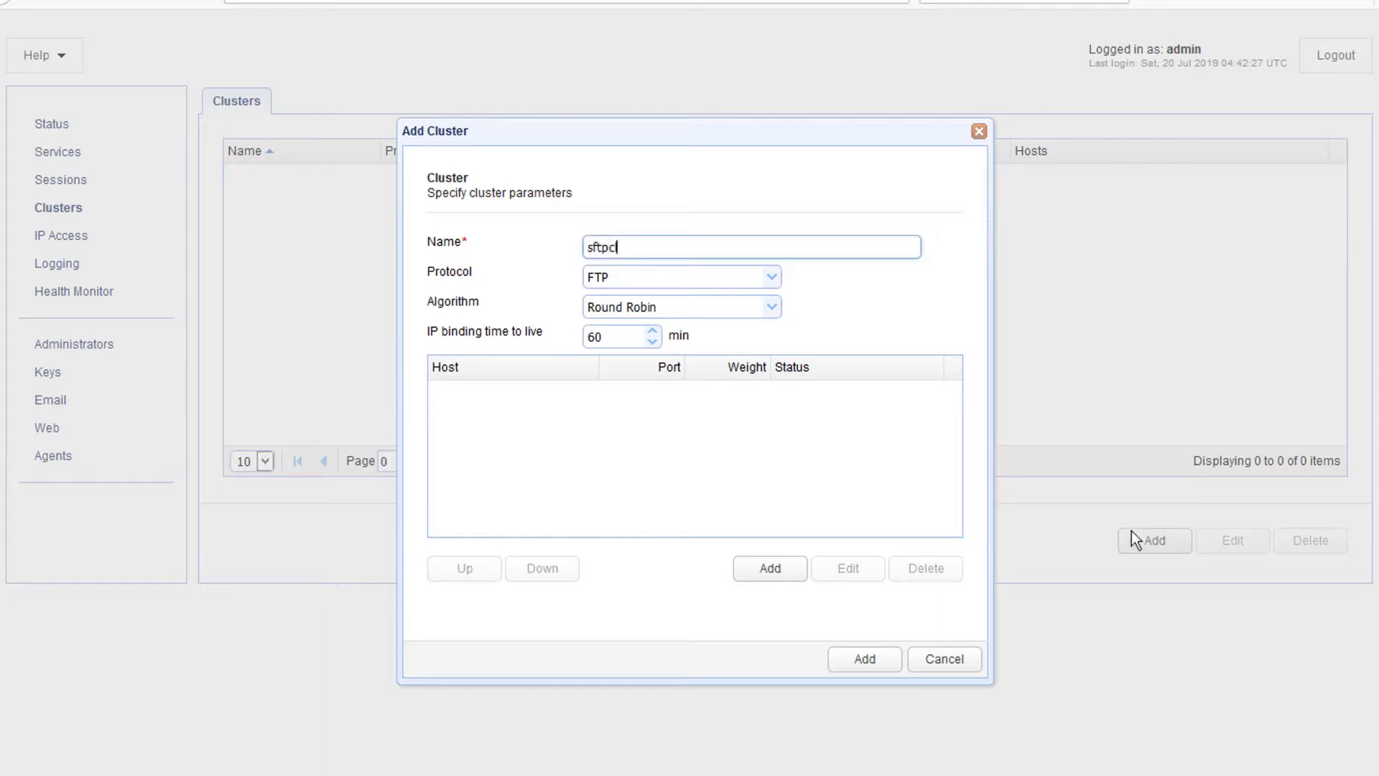
type("luster")
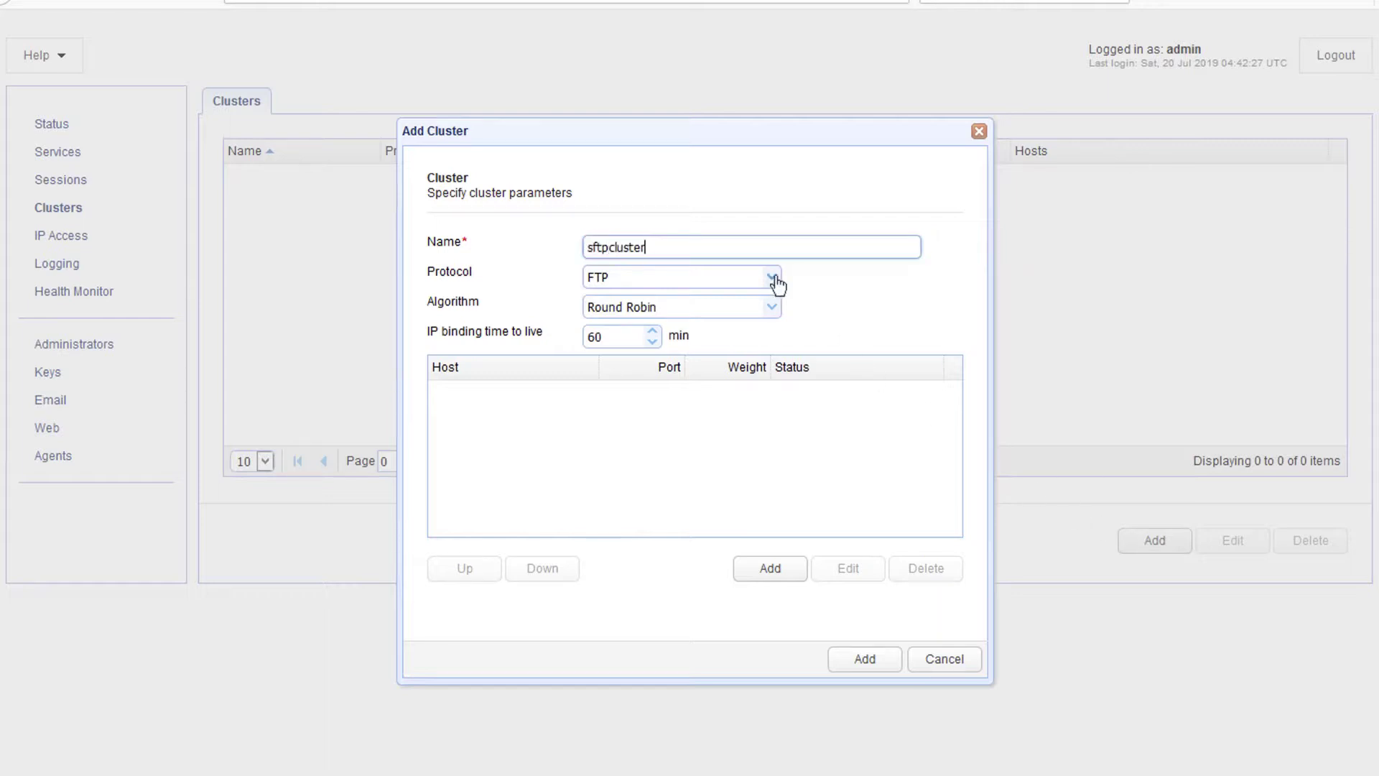
left_click(771, 277)
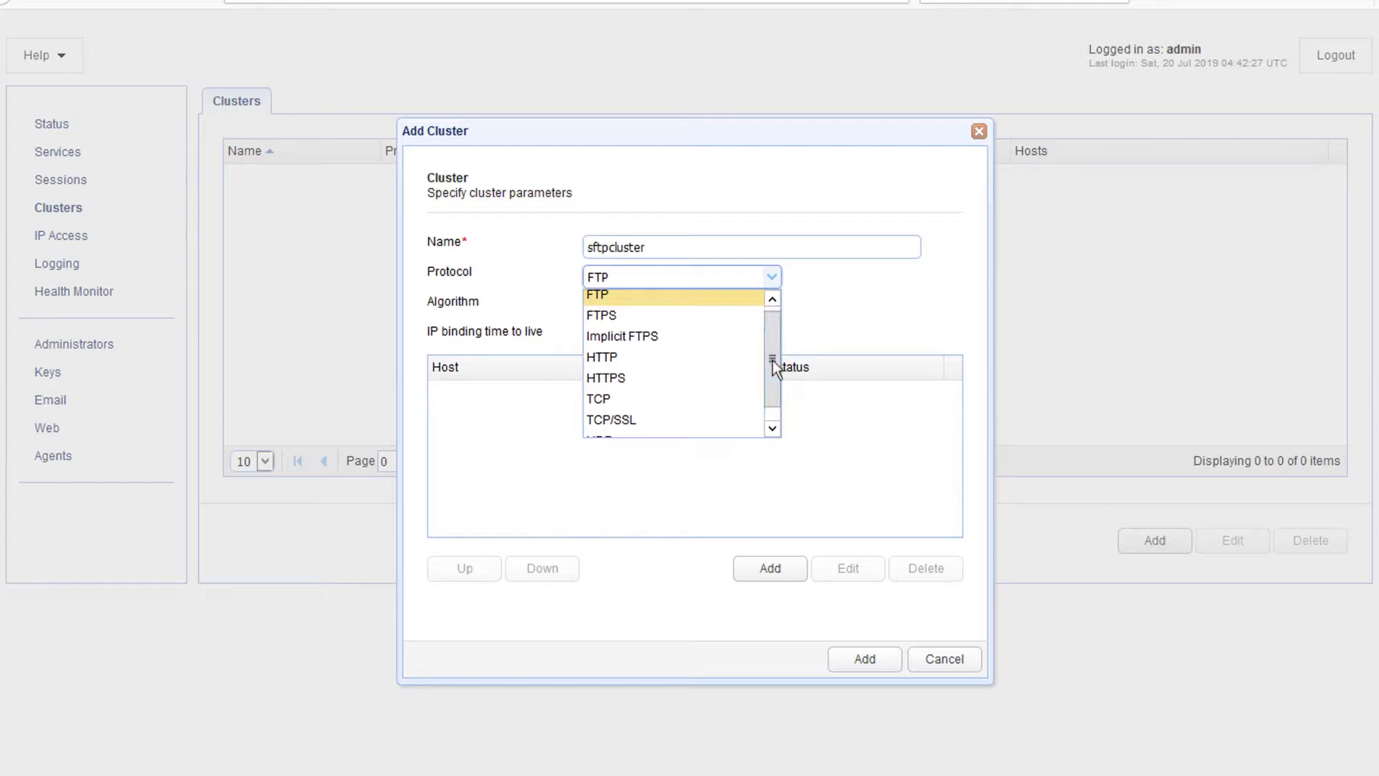
scroll("down", 3)
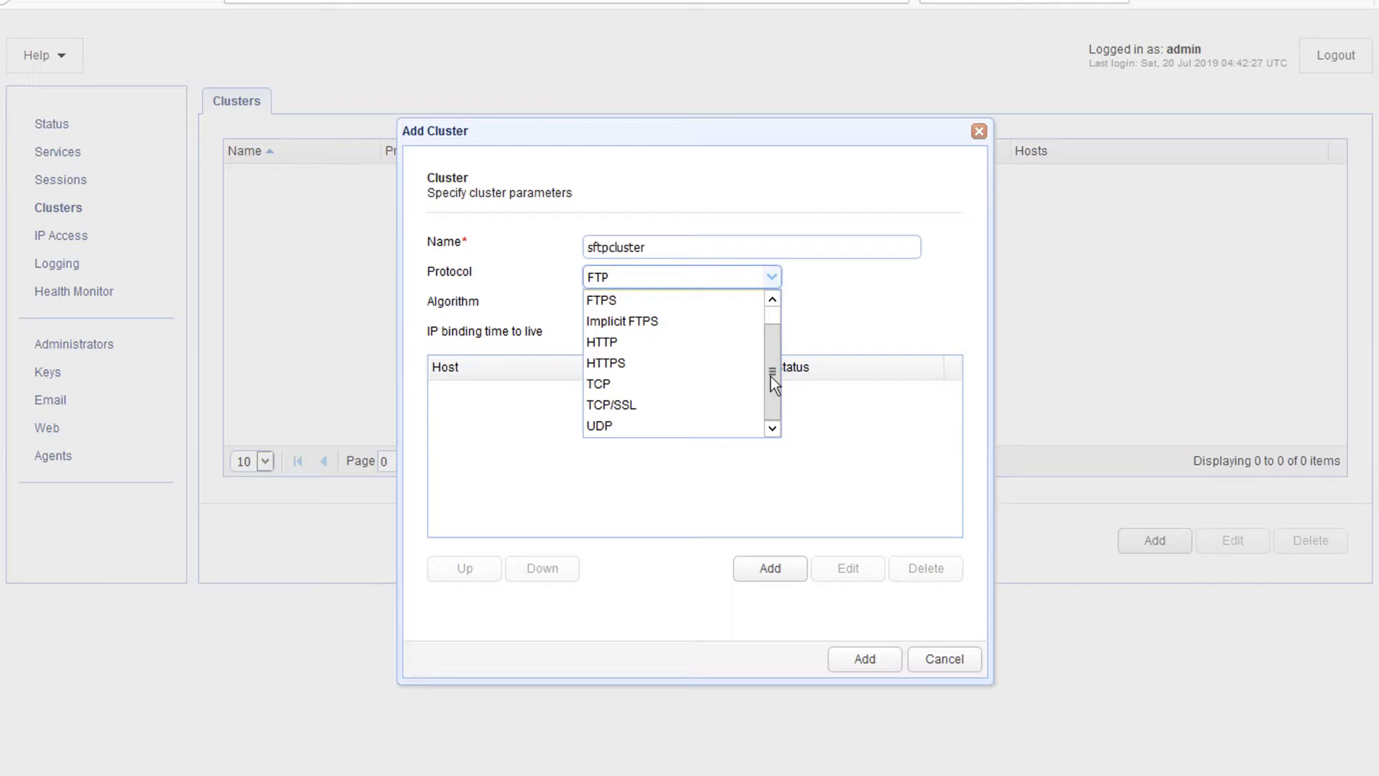
mouse_move(713, 375)
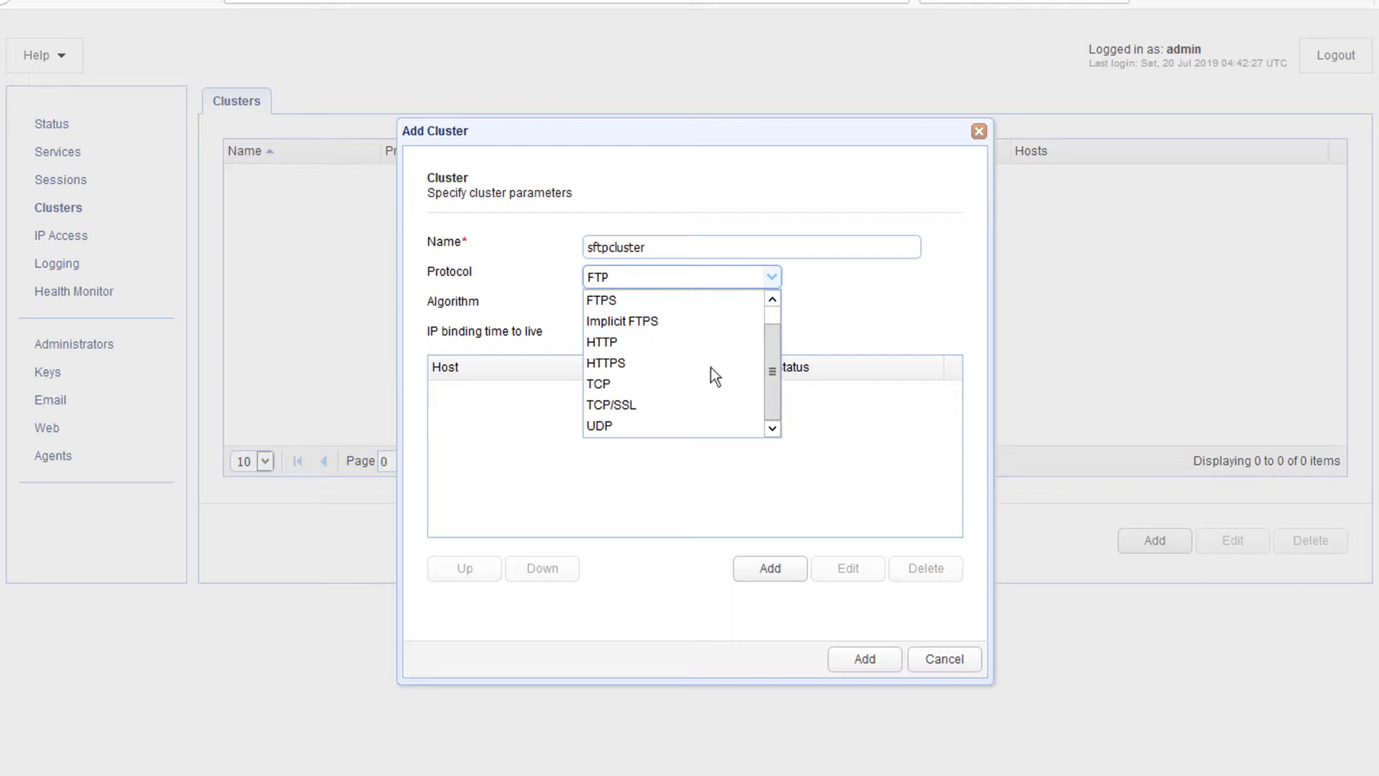
mouse_move(600, 385)
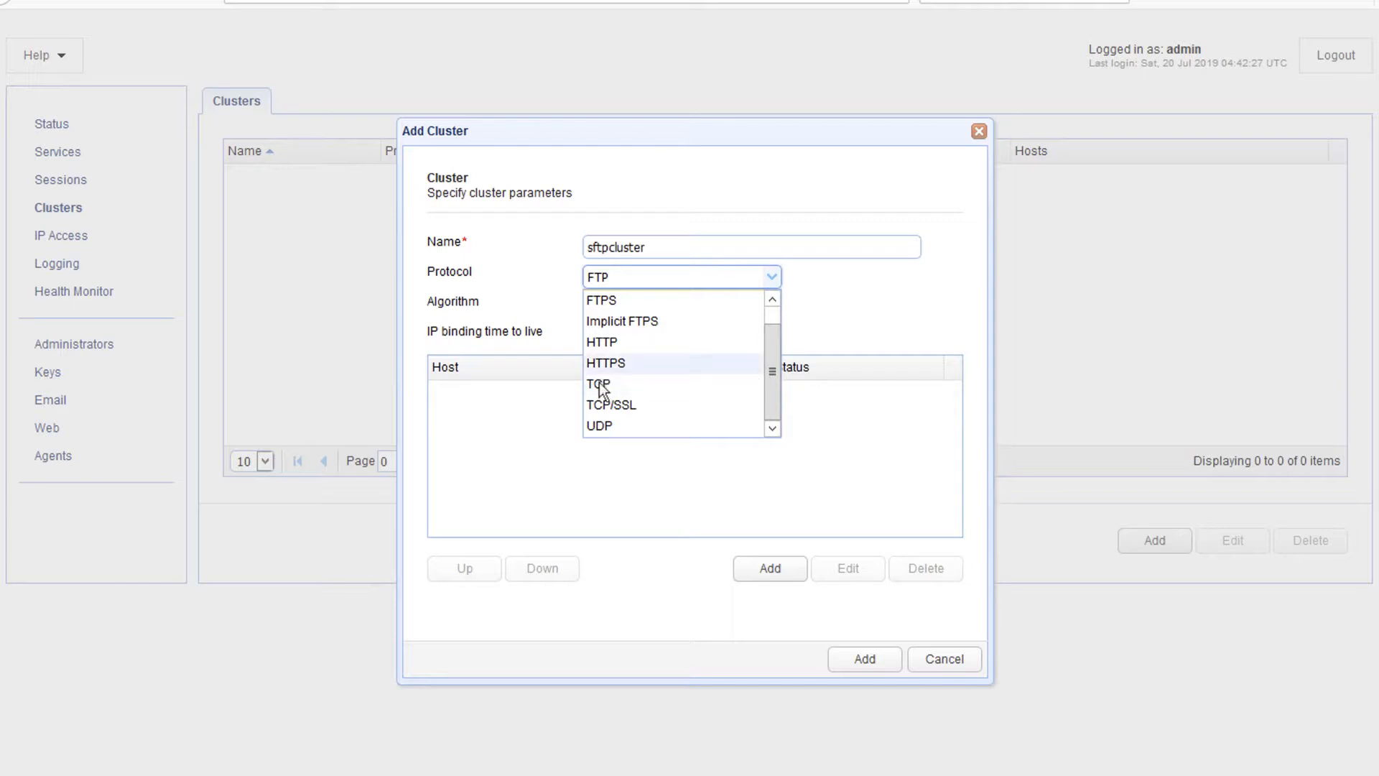
mouse_move(598, 384)
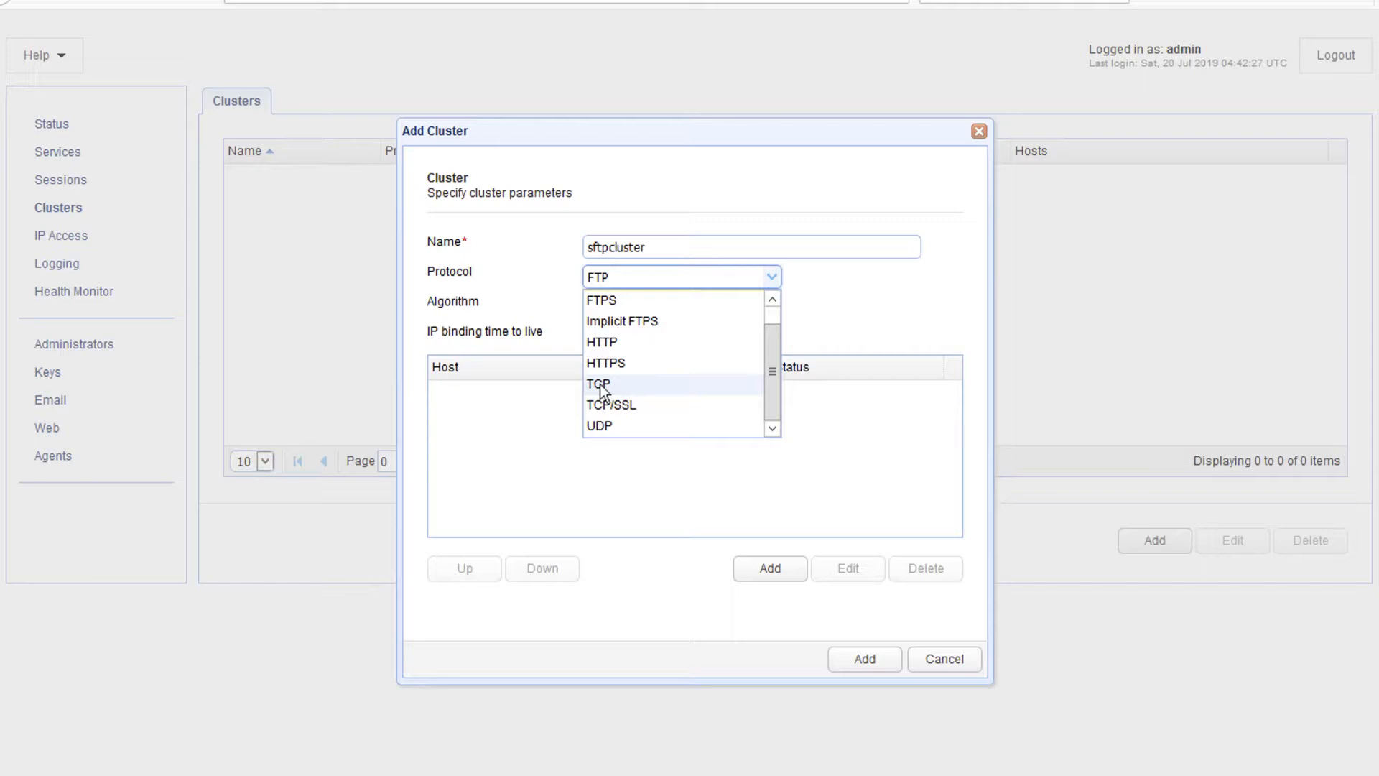
left_click(598, 384)
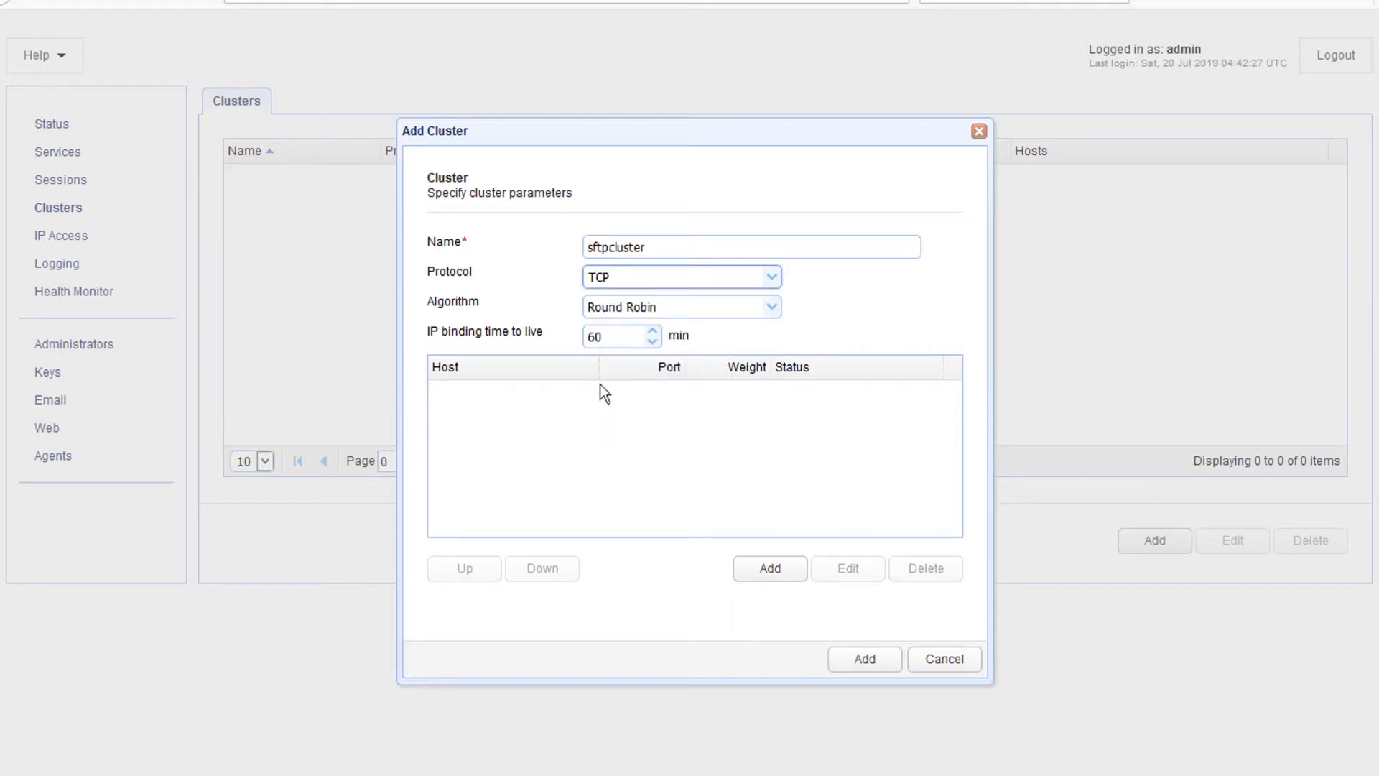
mouse_move(677, 369)
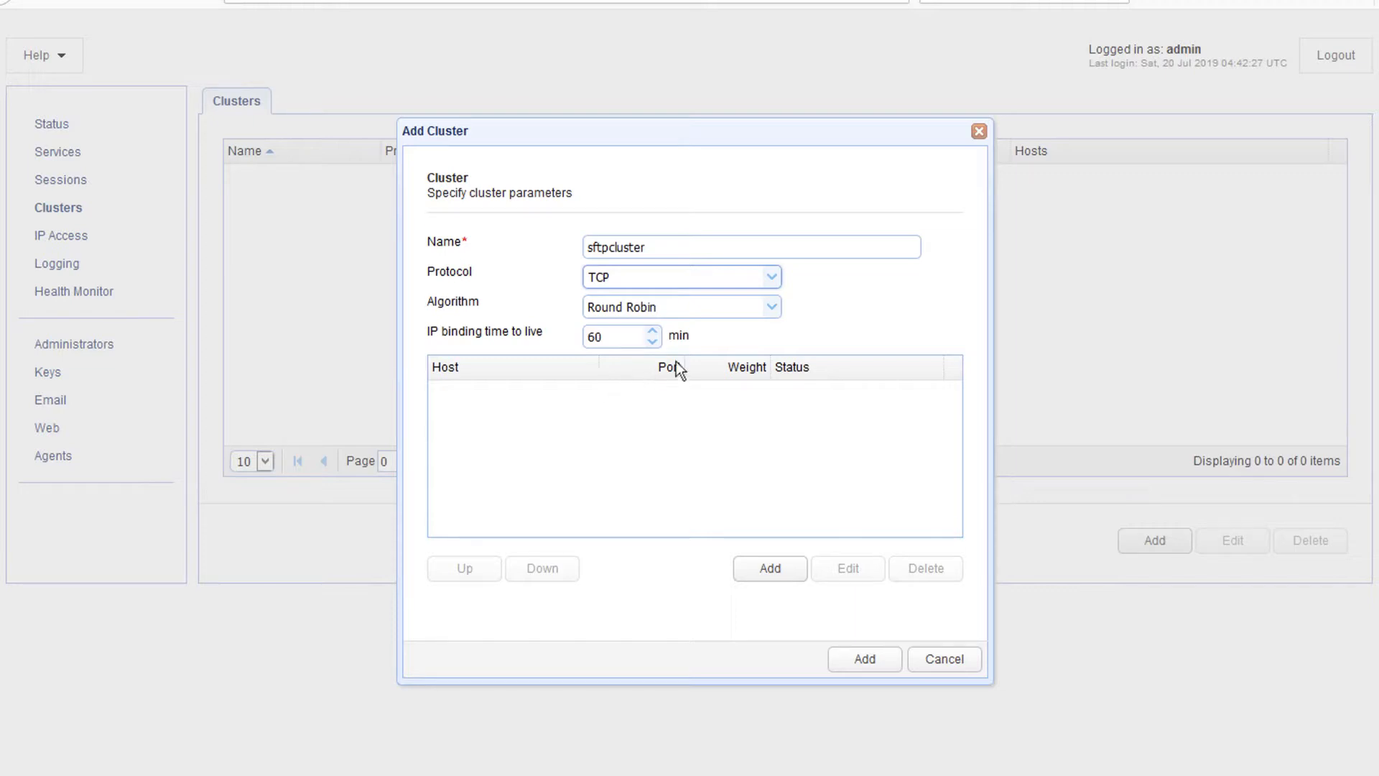
mouse_move(776, 318)
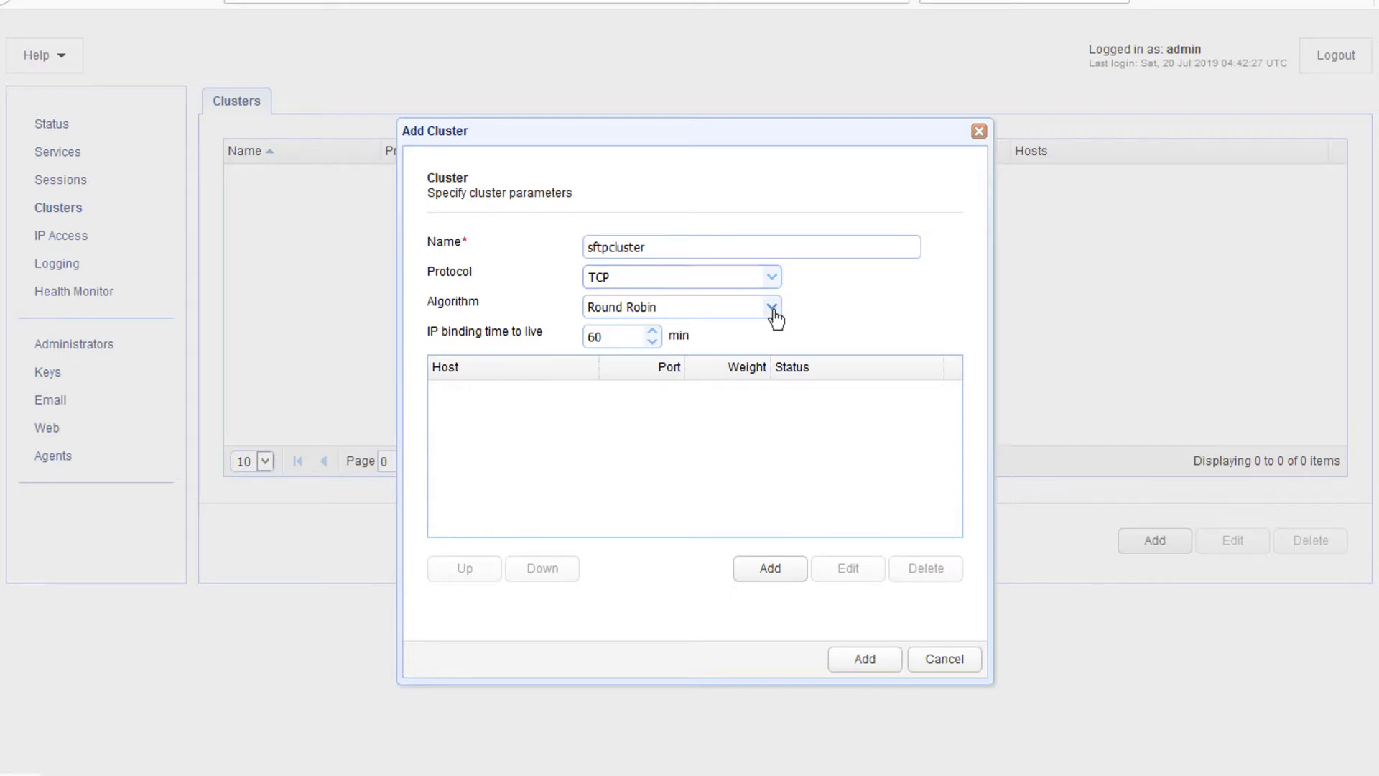
left_click(771, 306)
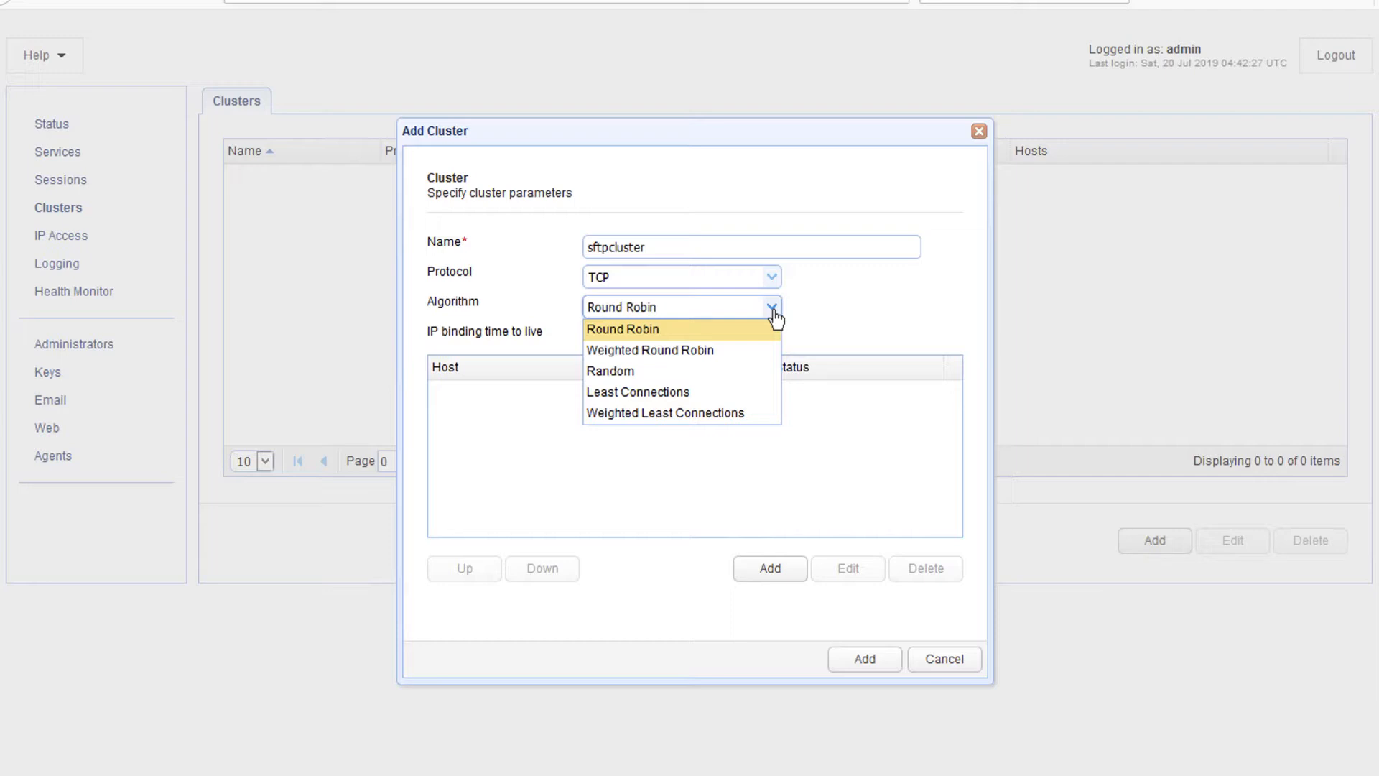
left_click(622, 329)
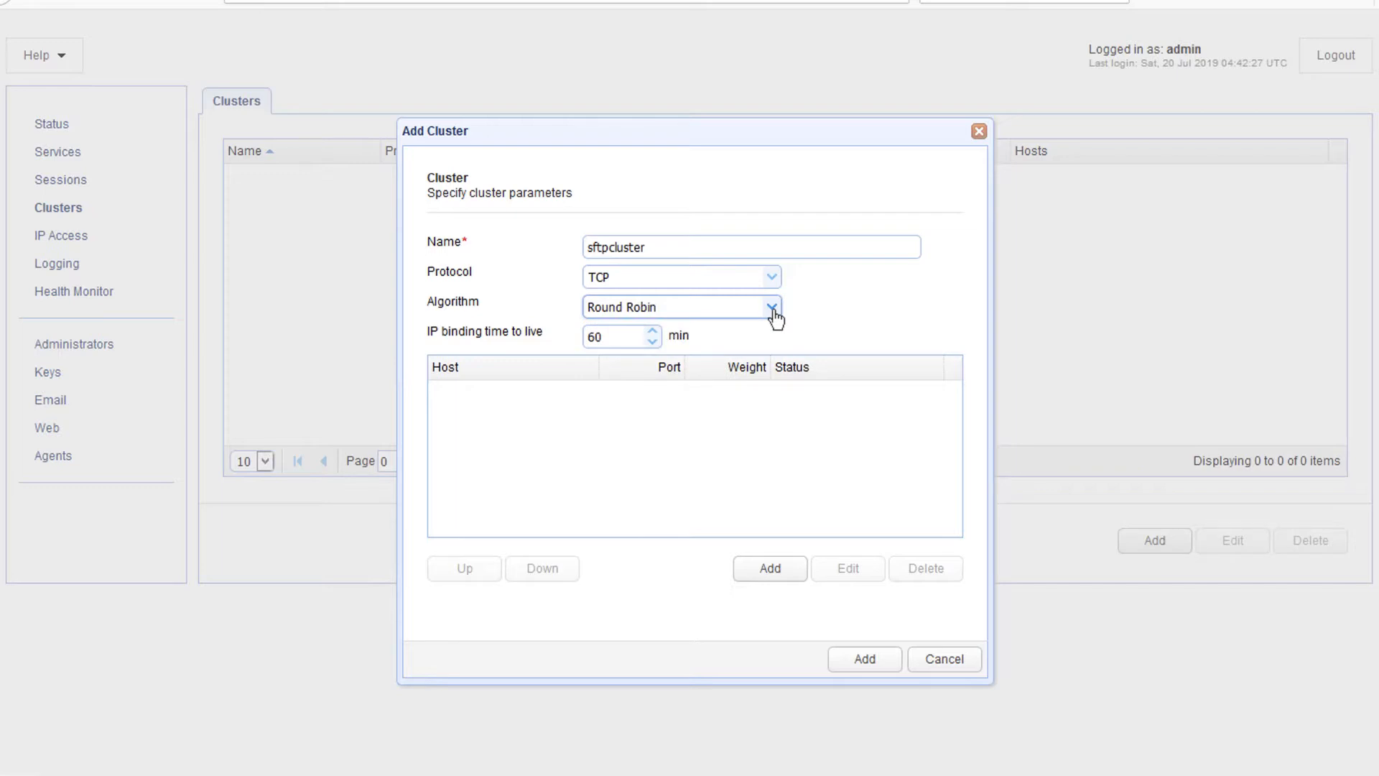
mouse_move(769, 572)
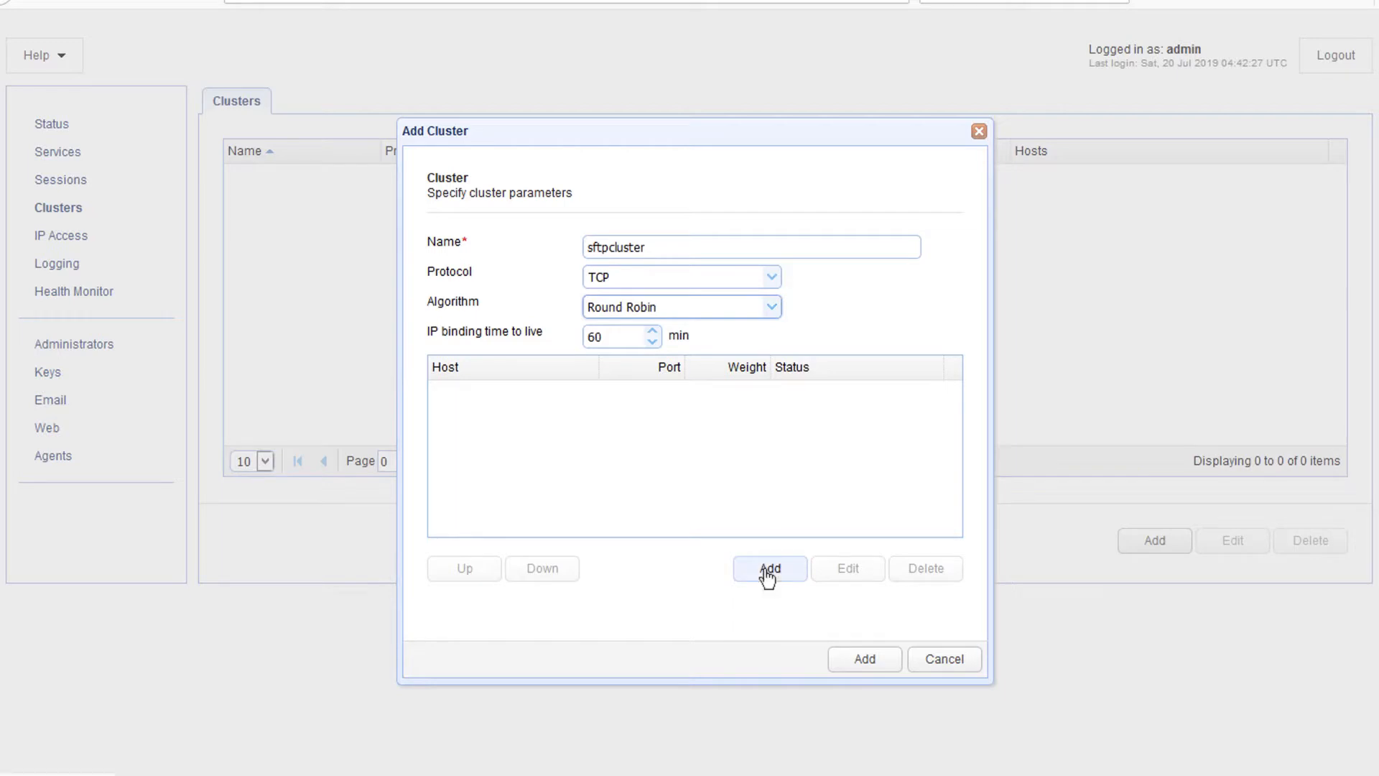
Add host 172.31.27.199 on port 22 to the cluster
left_click(768, 568)
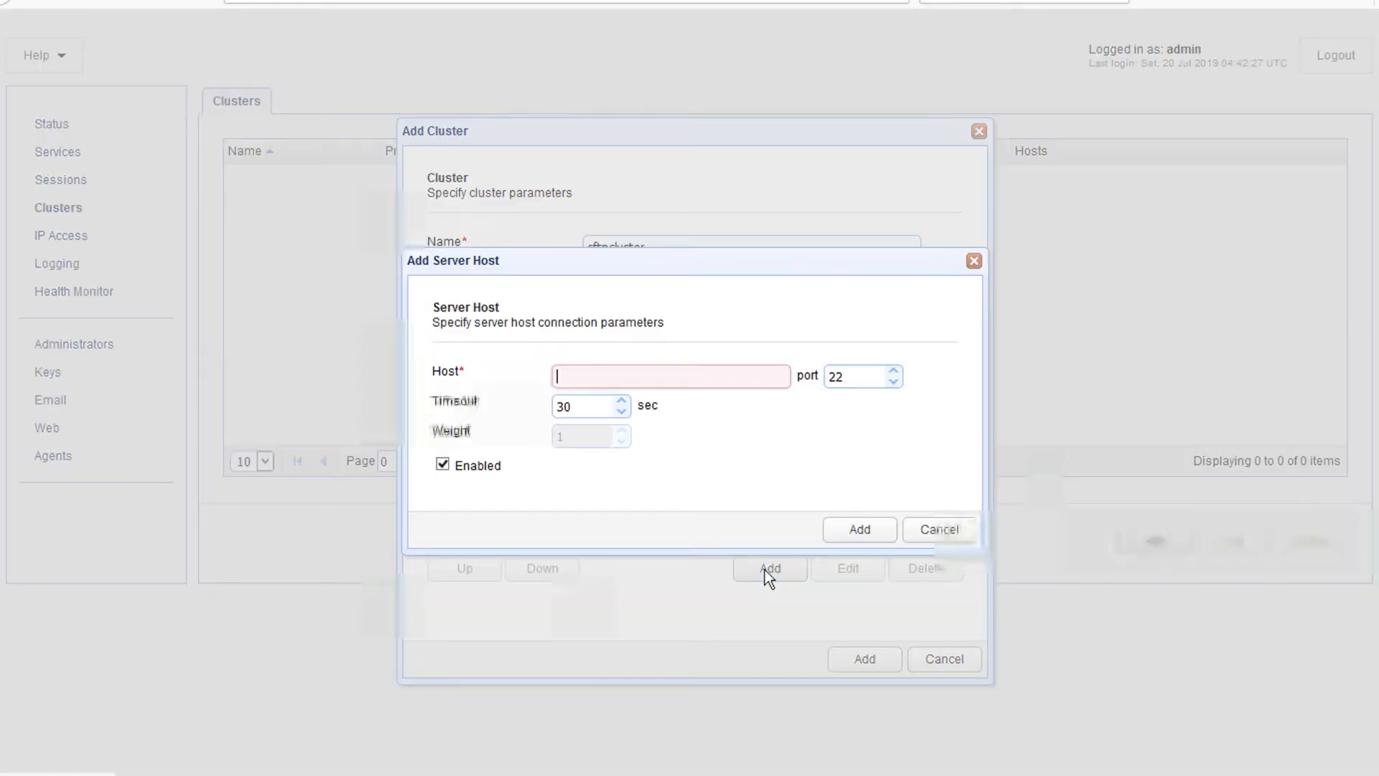
left_click(858, 529)
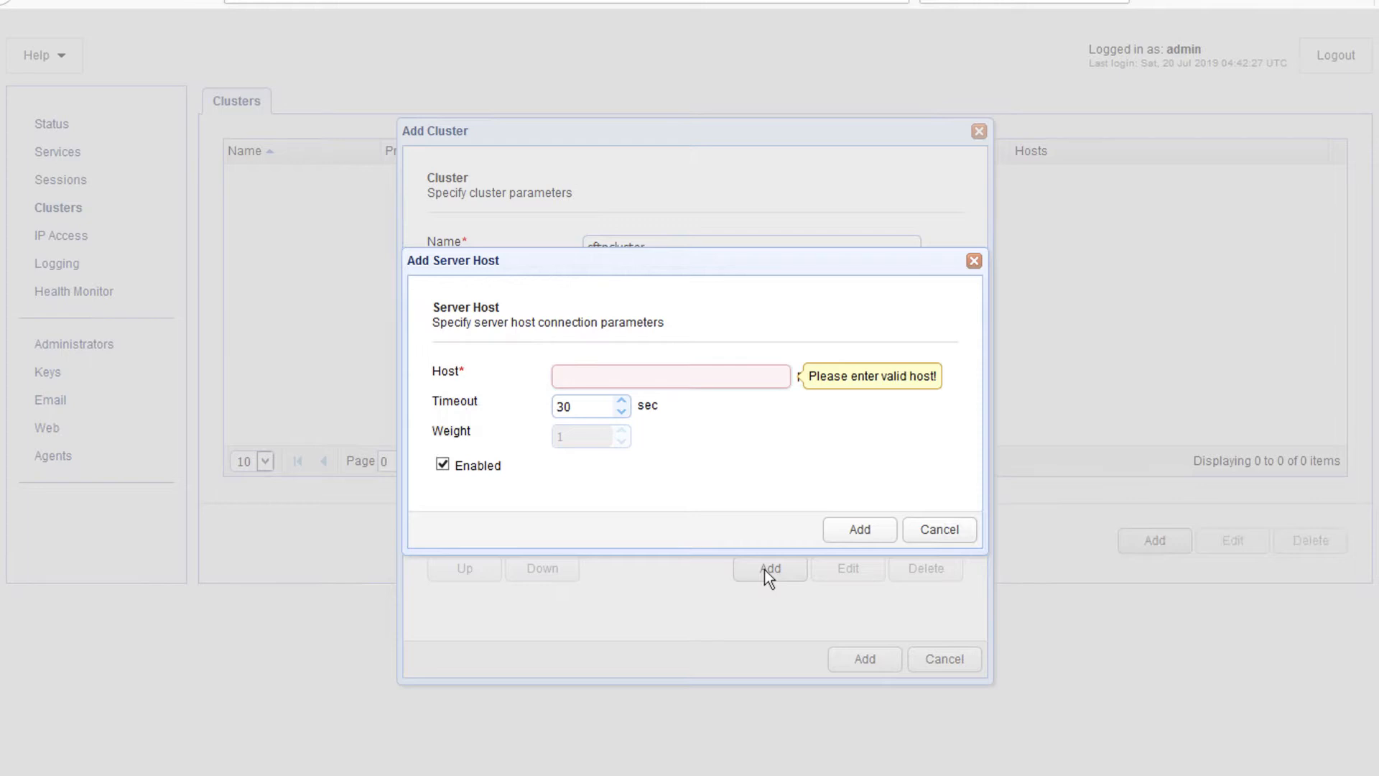
type("172.31.27.199")
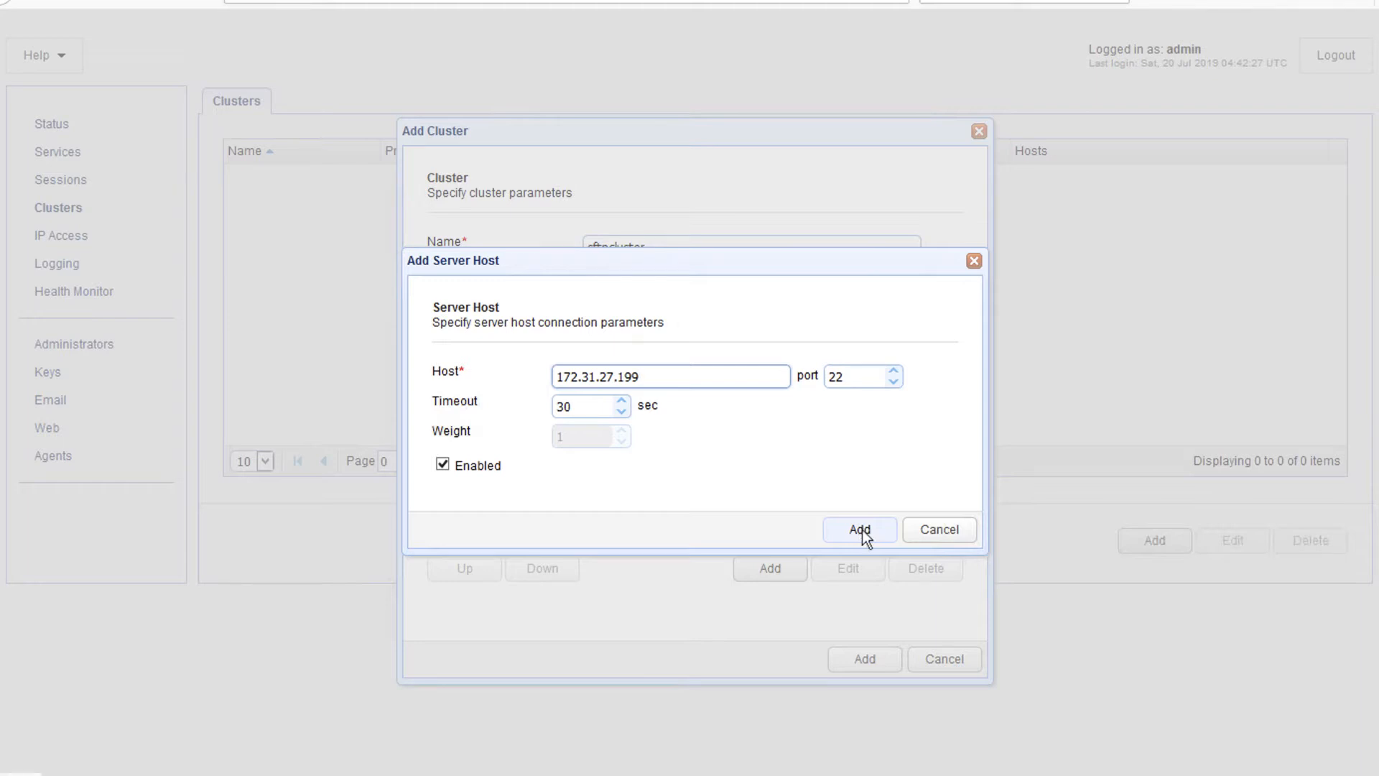
left_click(859, 528)
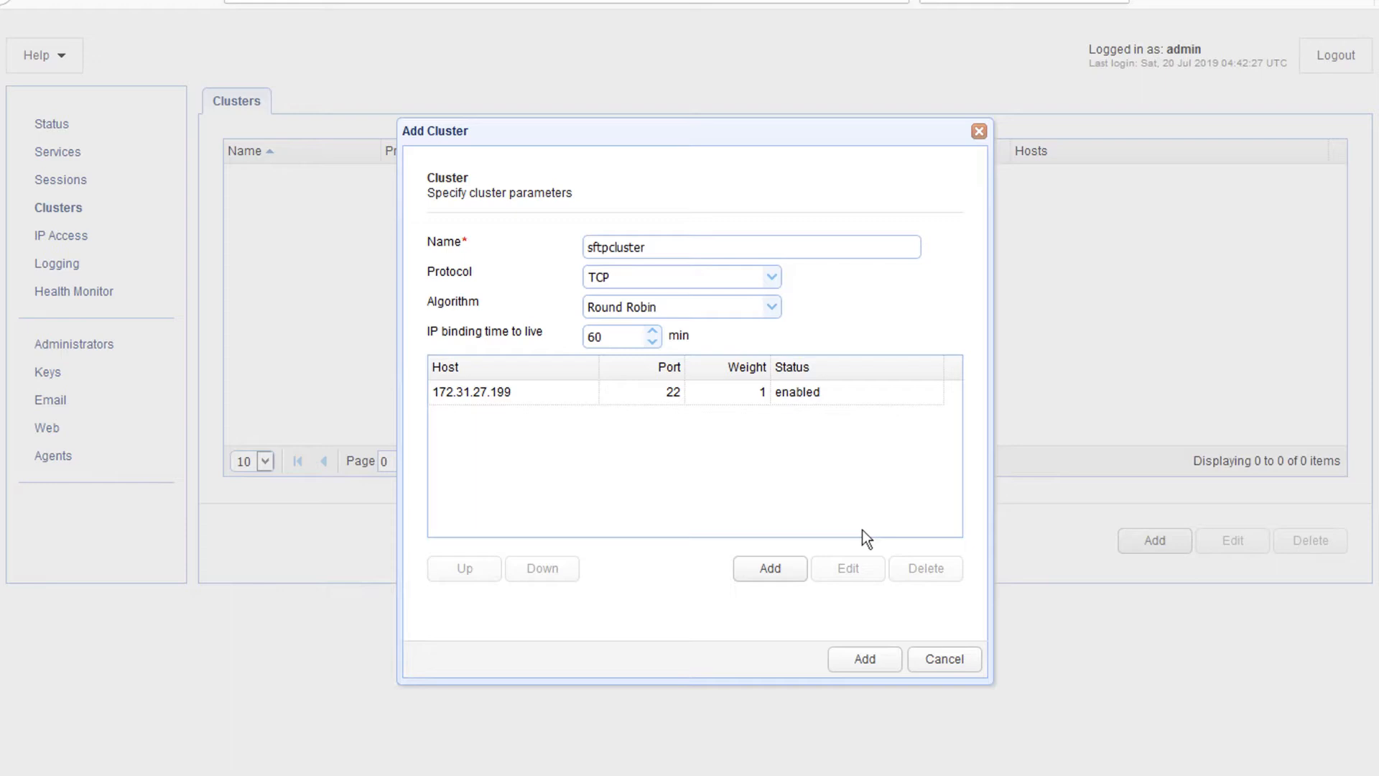
mouse_move(784, 581)
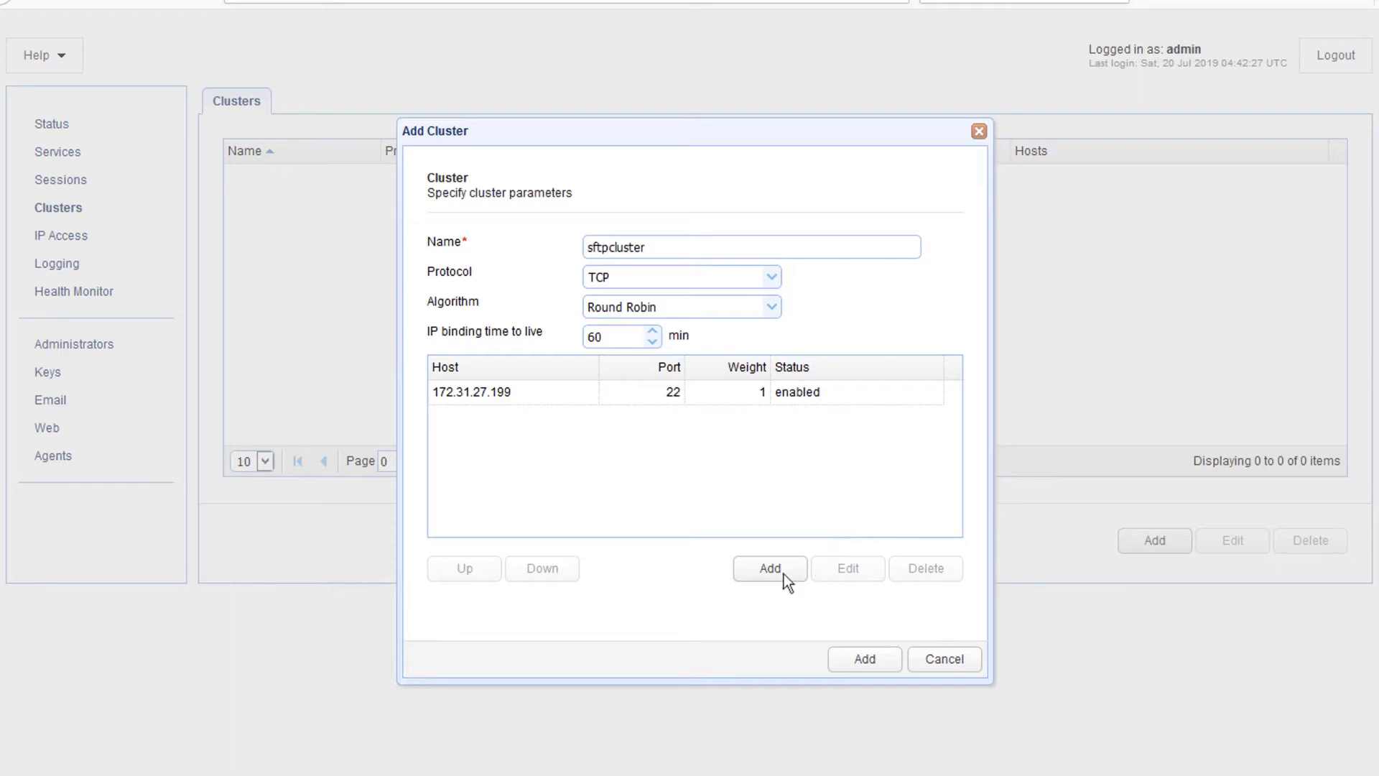
Add second host 172.31.38.242 on port 22 and save the two-host cluster
left_click(768, 567)
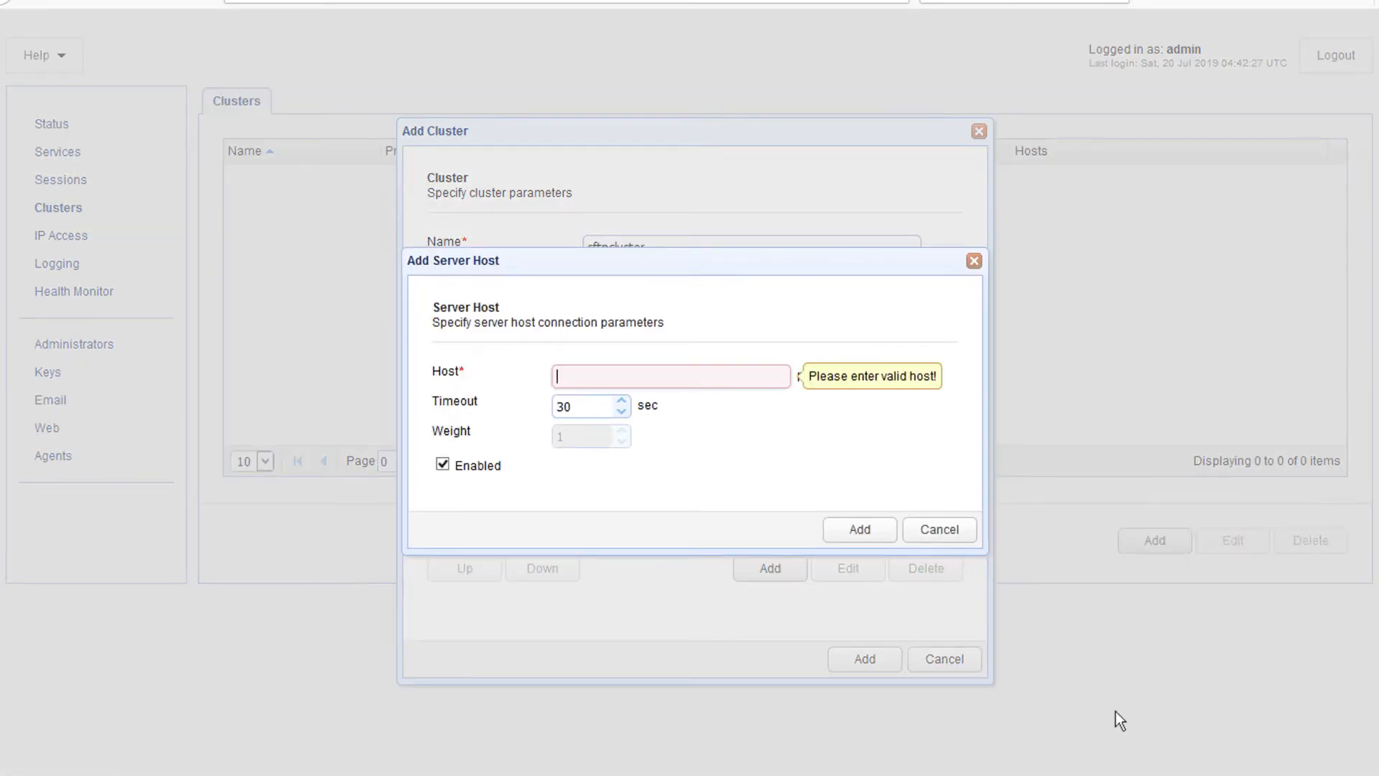
type("172.31.38.242")
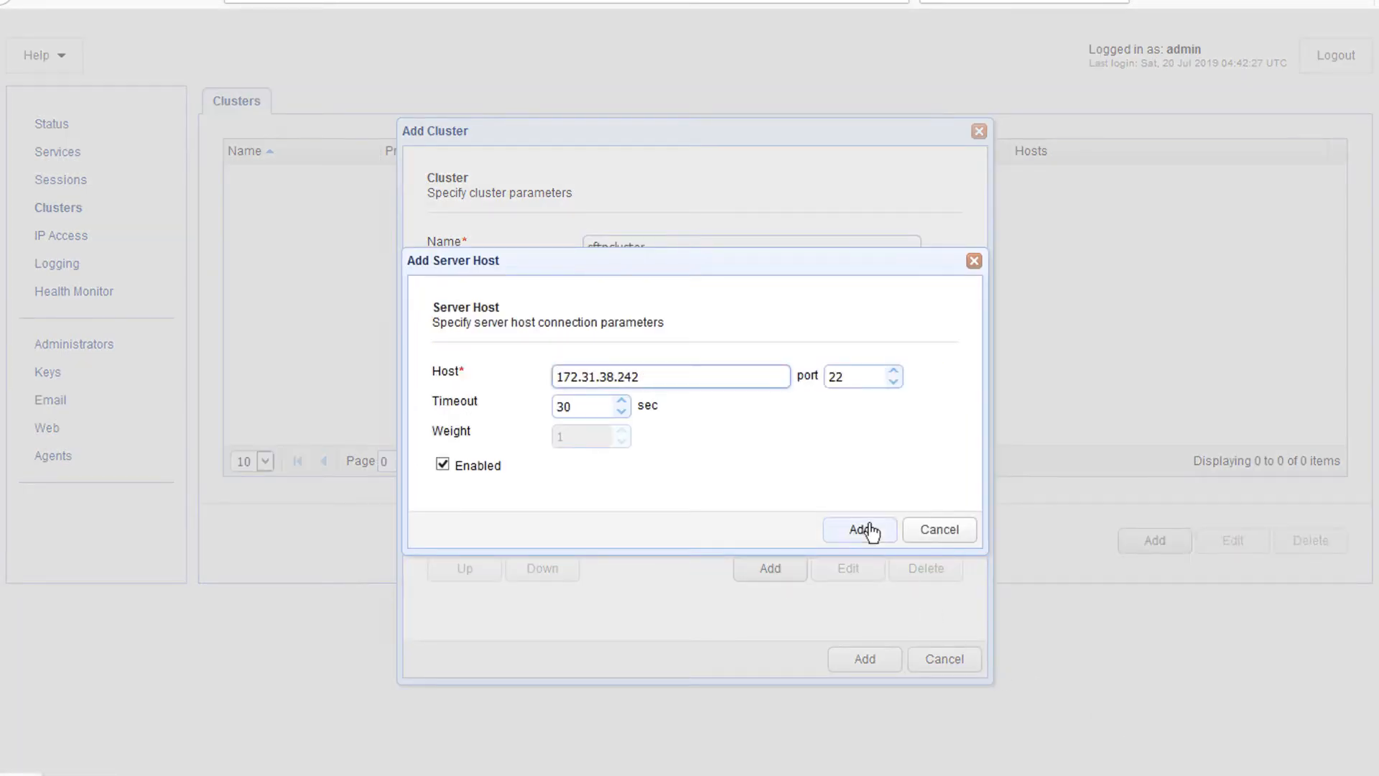
left_click(858, 528)
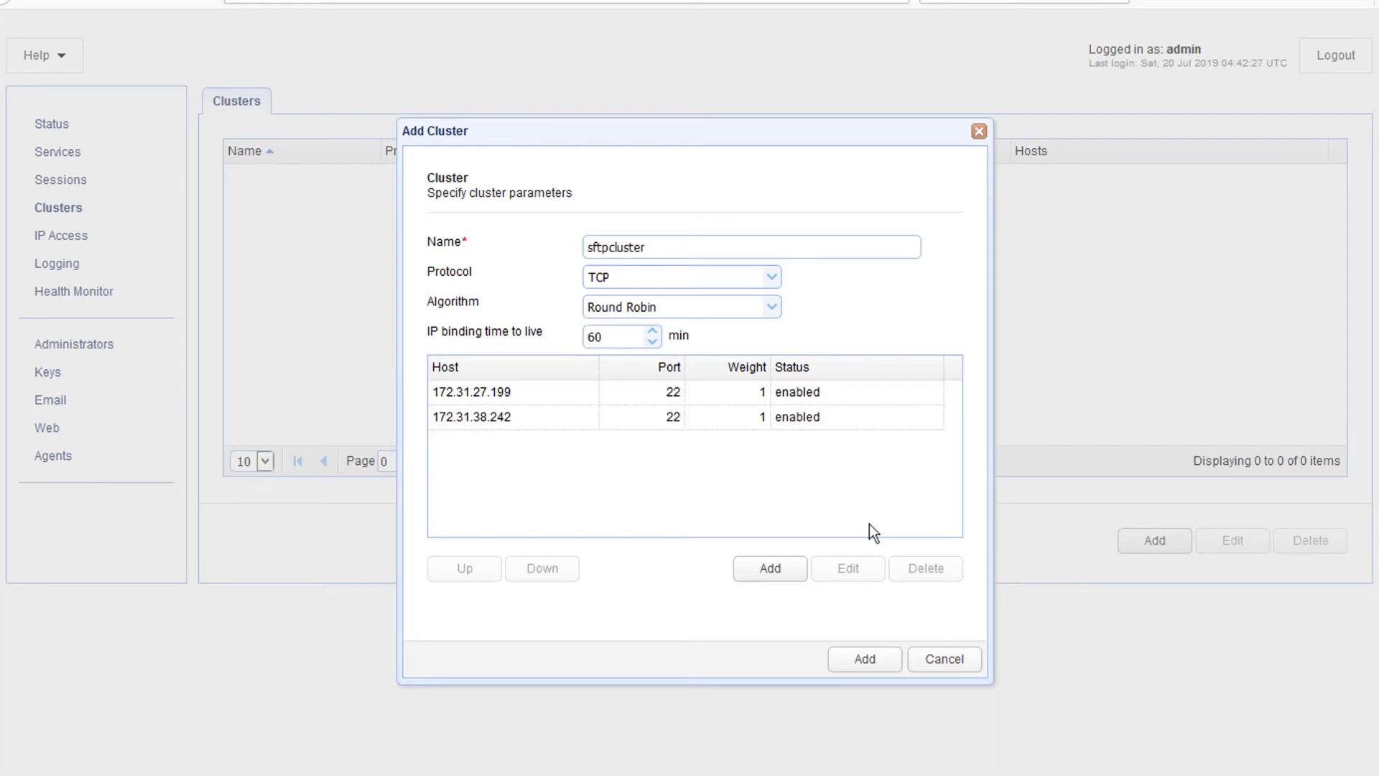
mouse_move(884, 674)
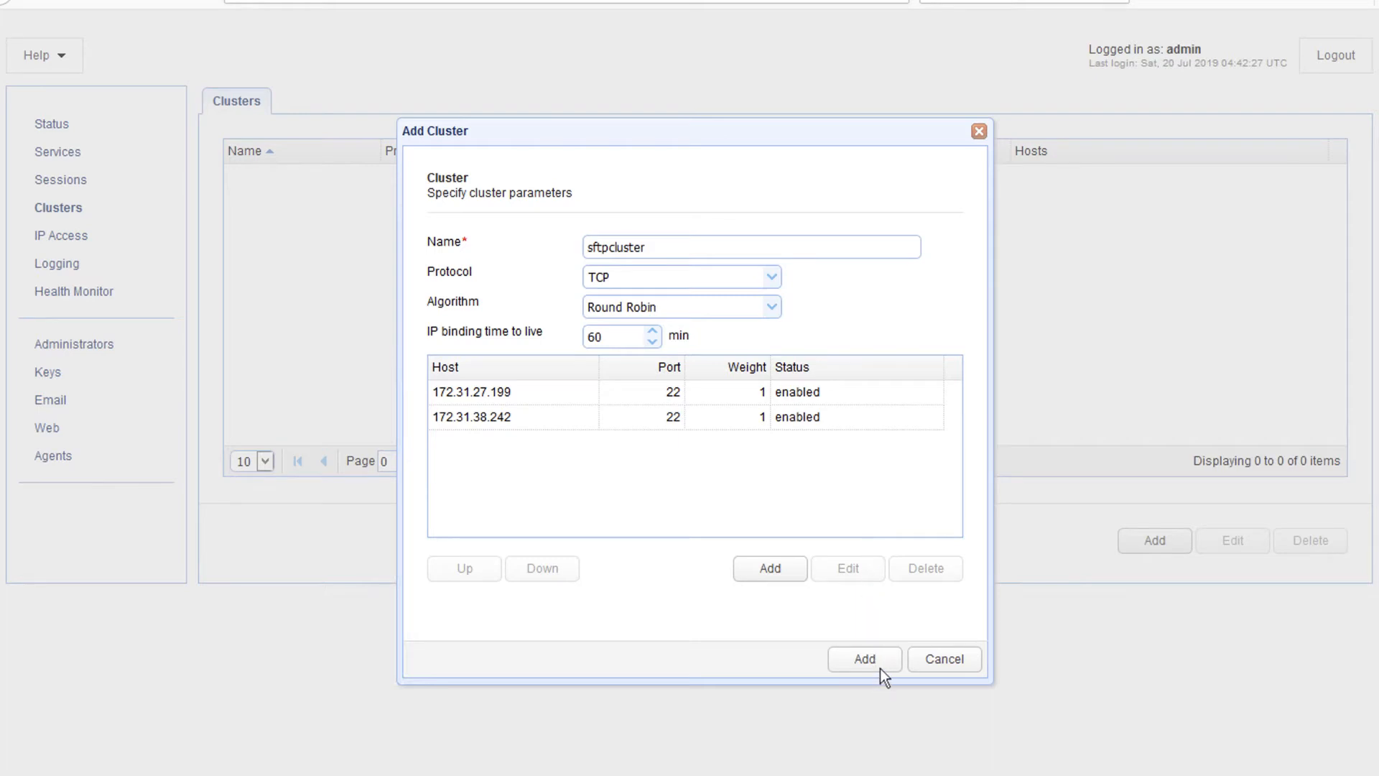
left_click(863, 658)
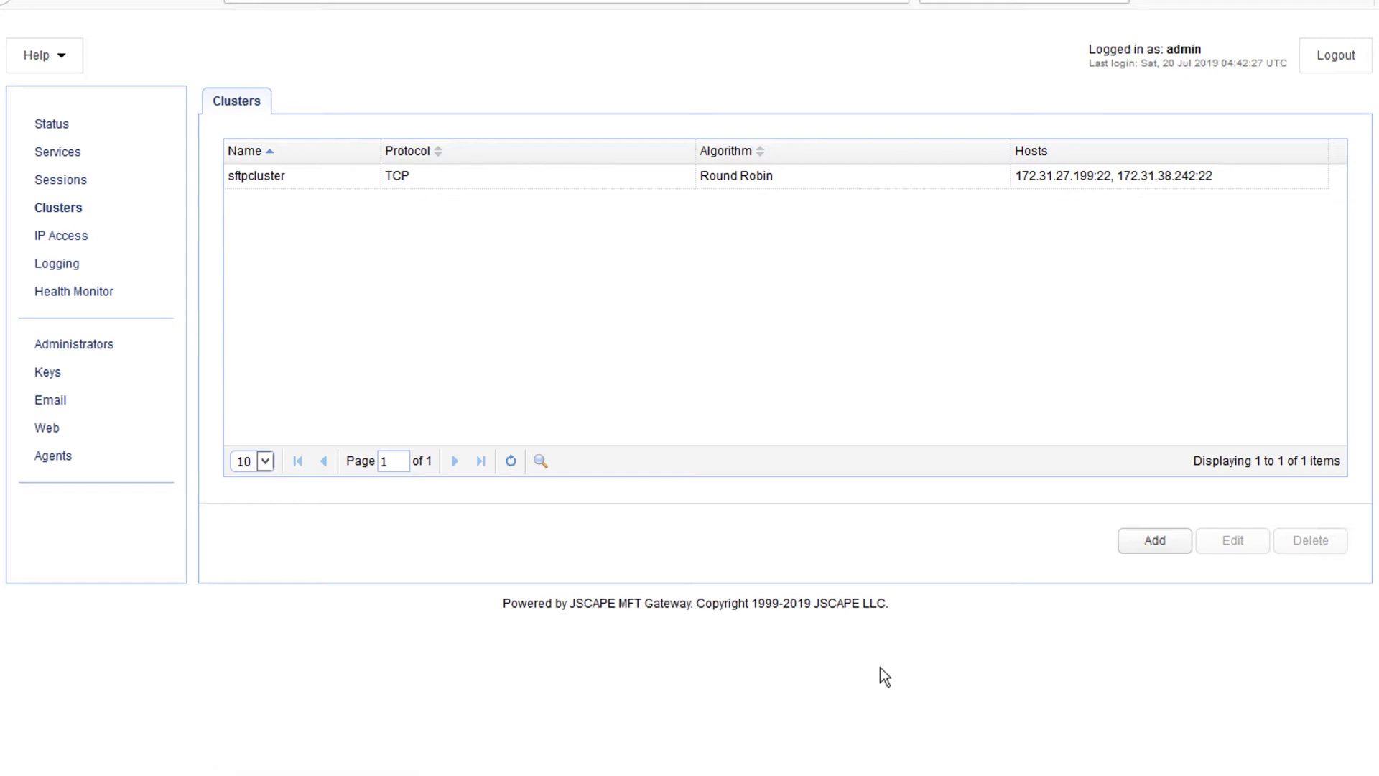
mouse_move(650, 424)
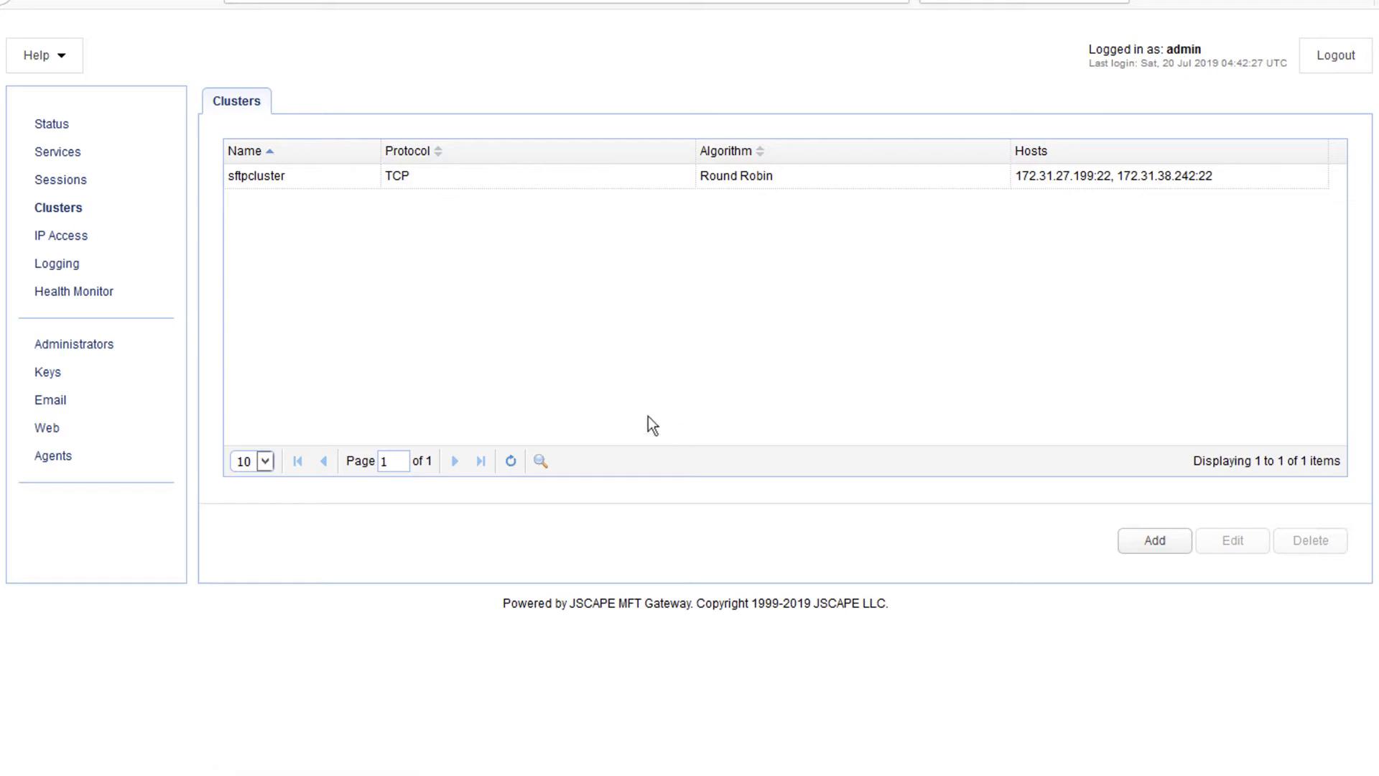
mouse_move(58, 152)
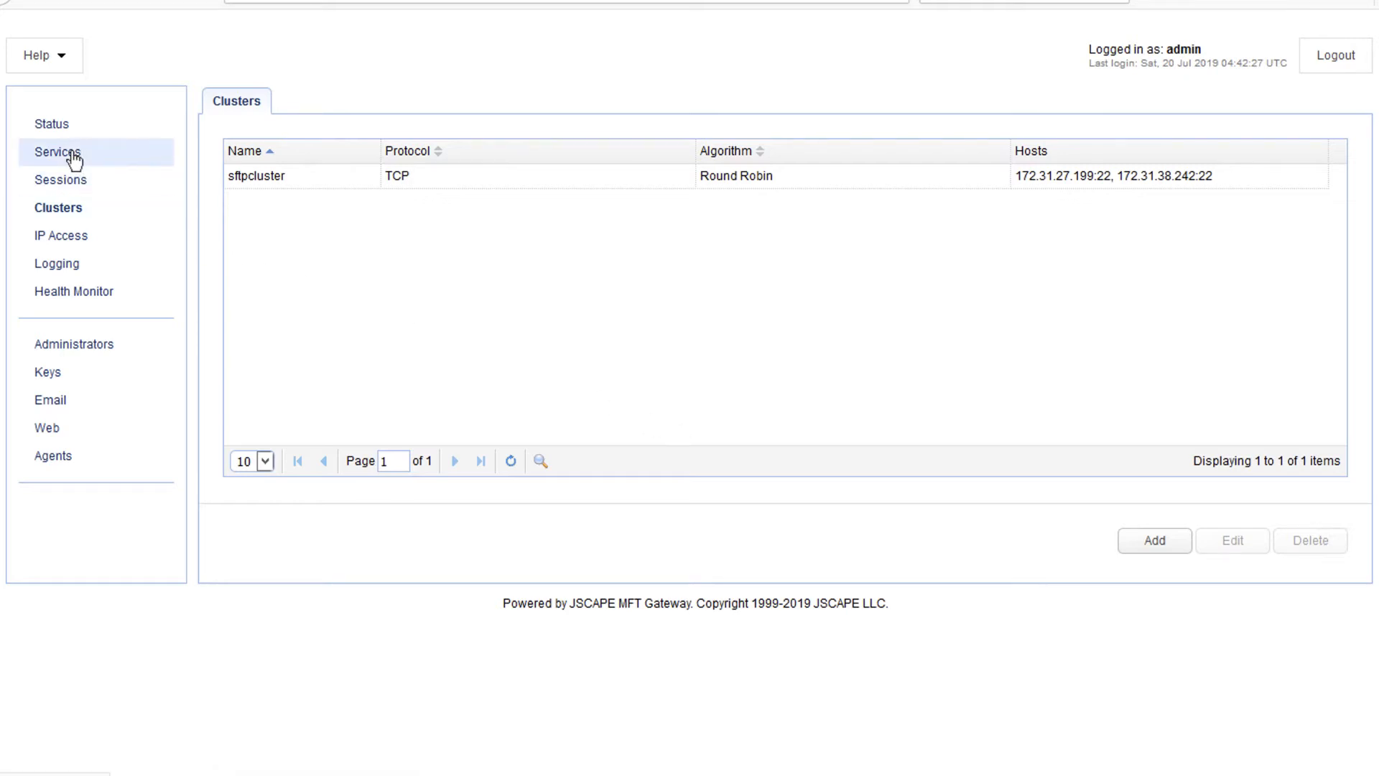
Start a new proxy service with SFTP/SSH (TCP) as the client protocol
left_click(56, 151)
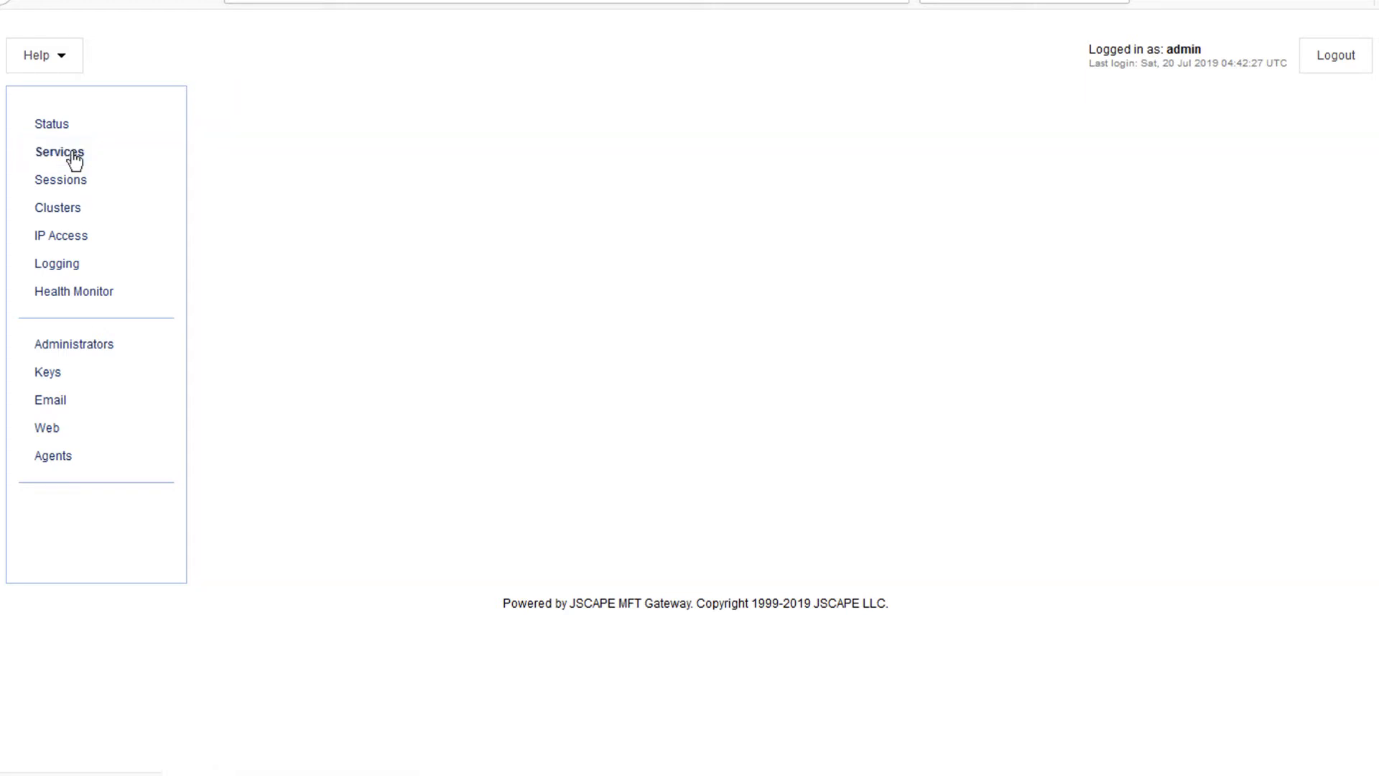
left_click(59, 152)
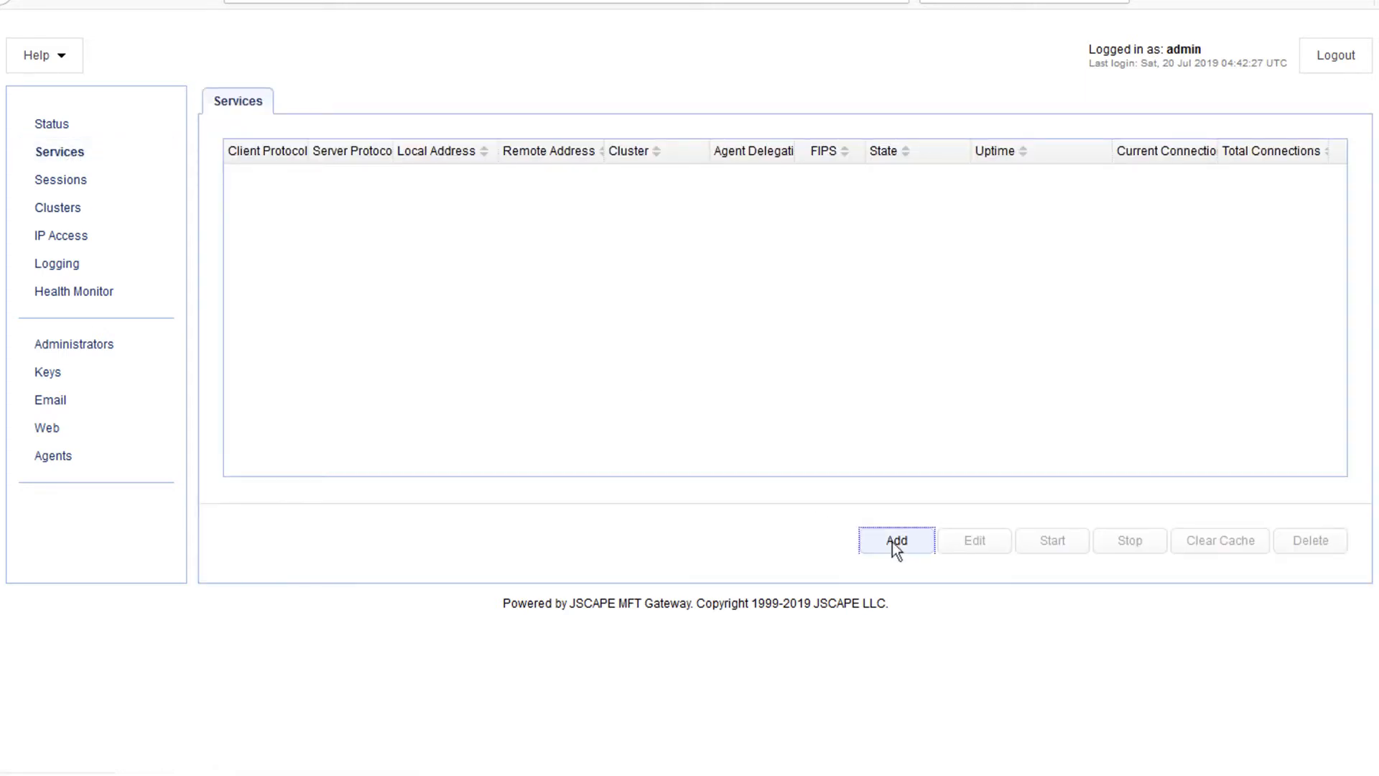
left_click(896, 540)
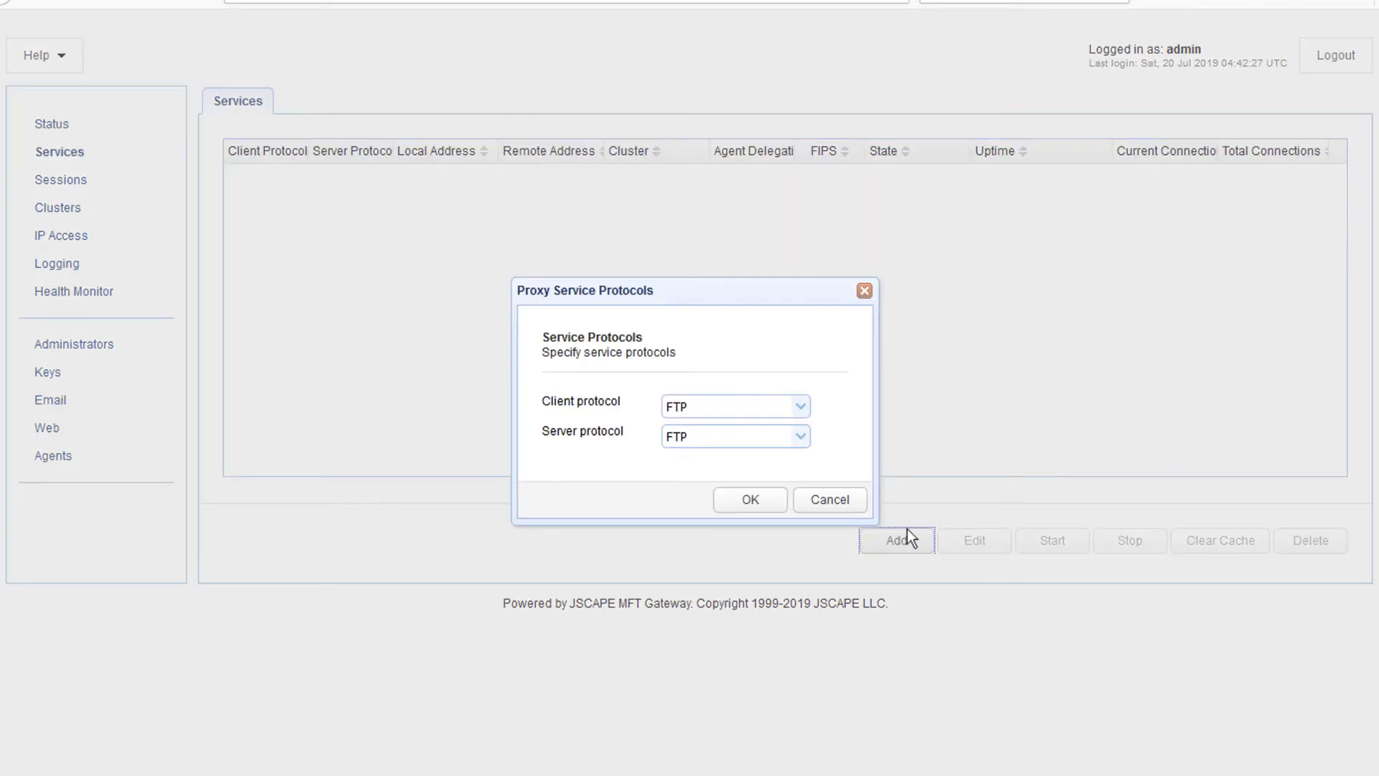
mouse_move(806, 411)
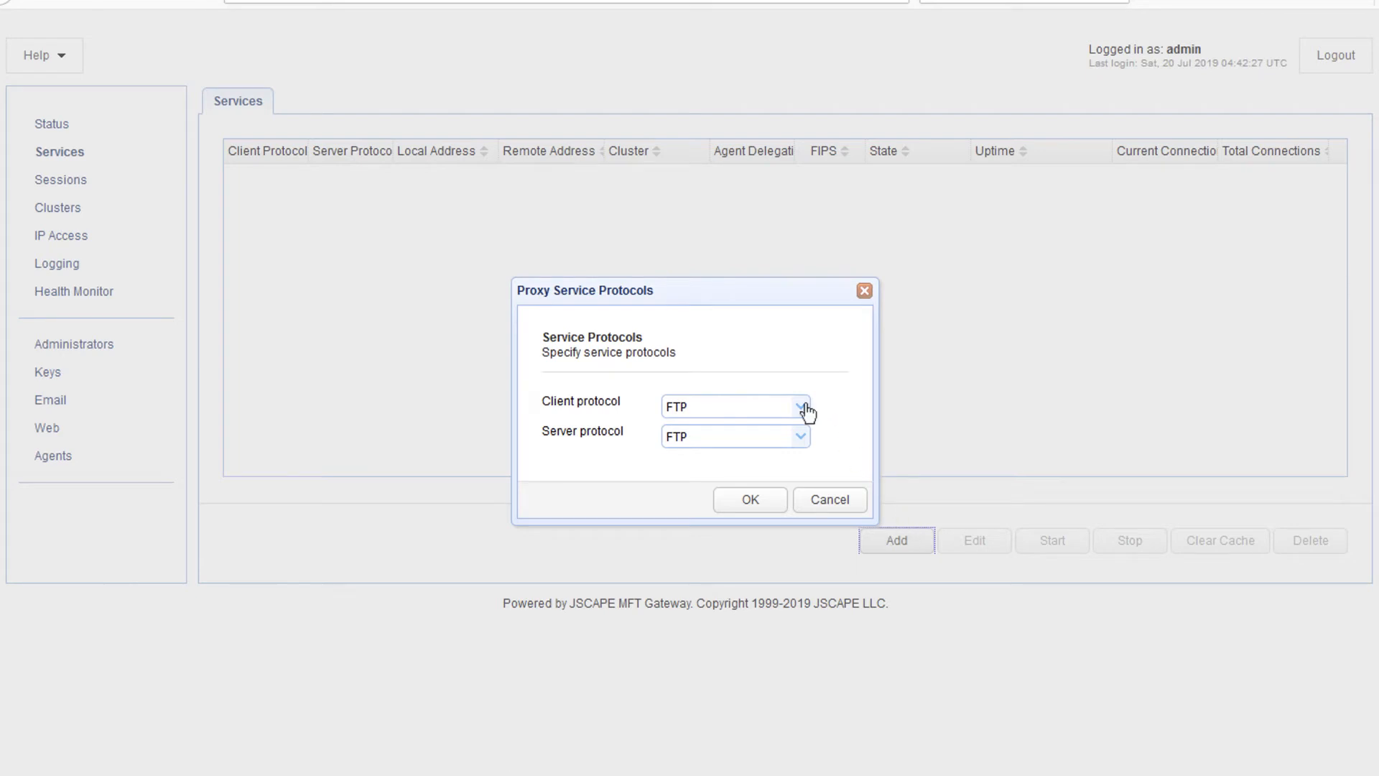
left_click(799, 407)
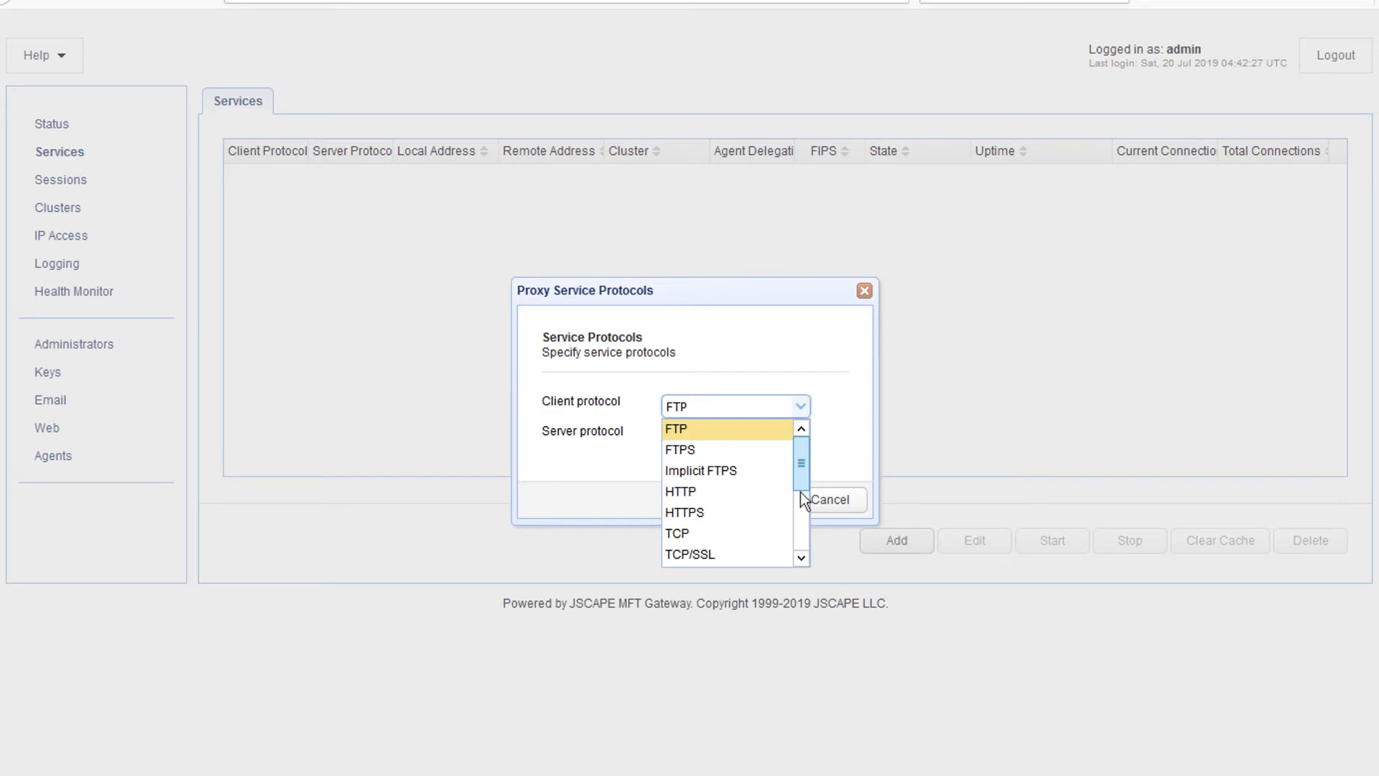
mouse_move(803, 565)
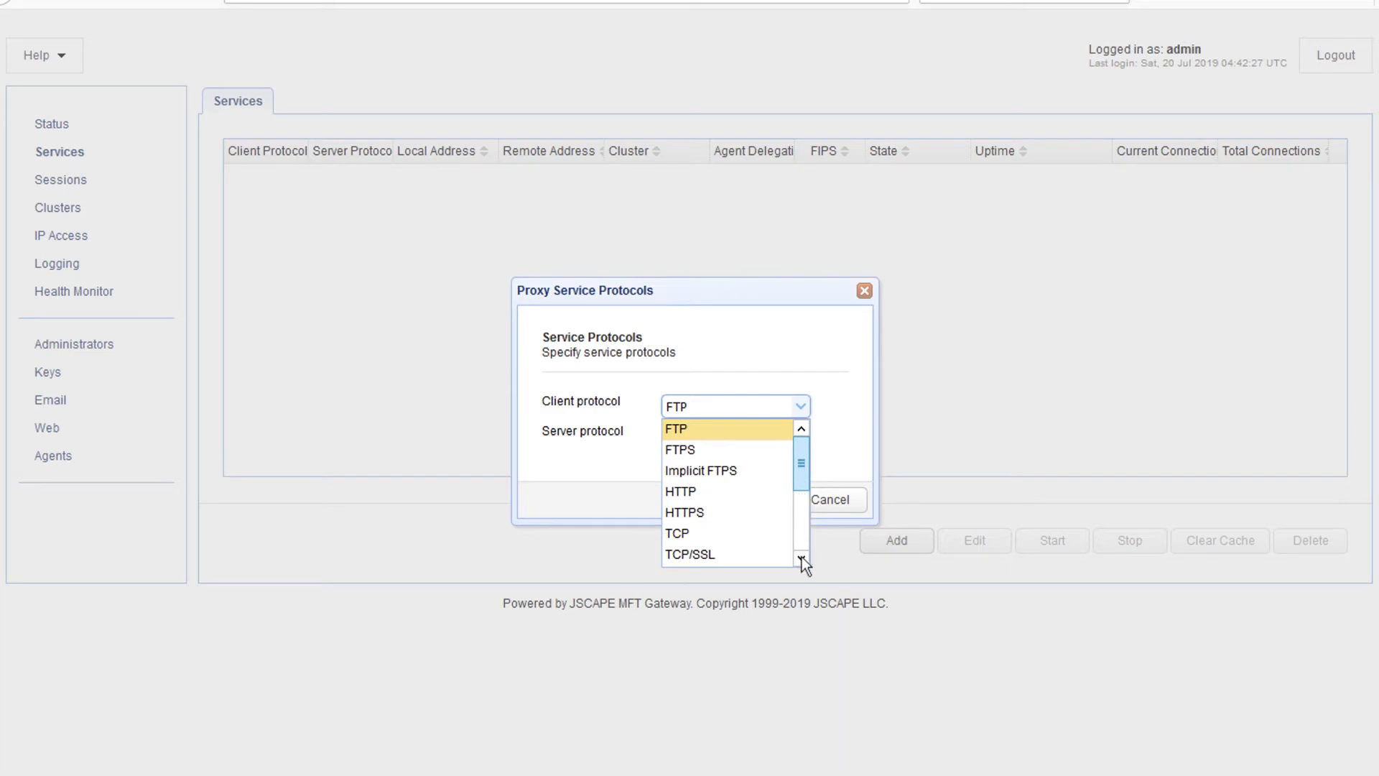
scroll("down", 3)
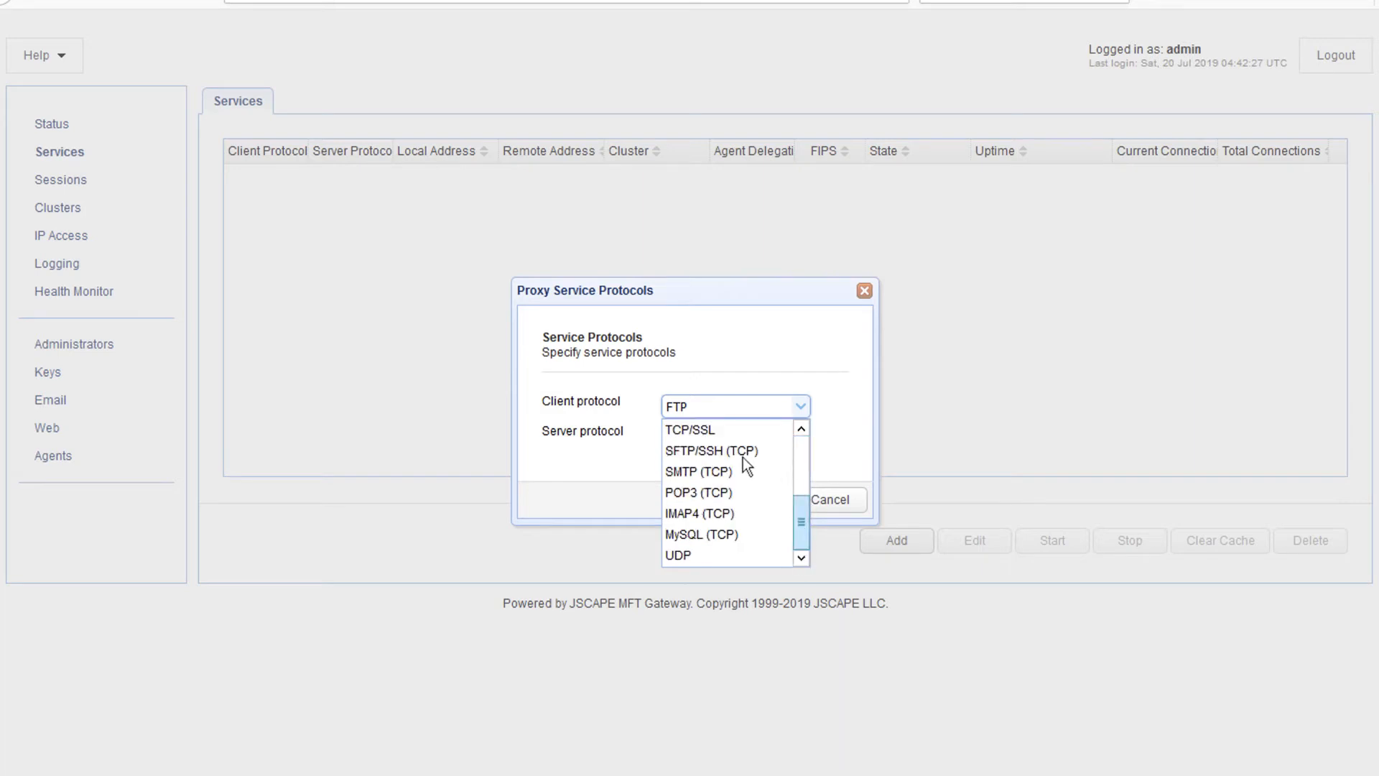
mouse_move(712, 450)
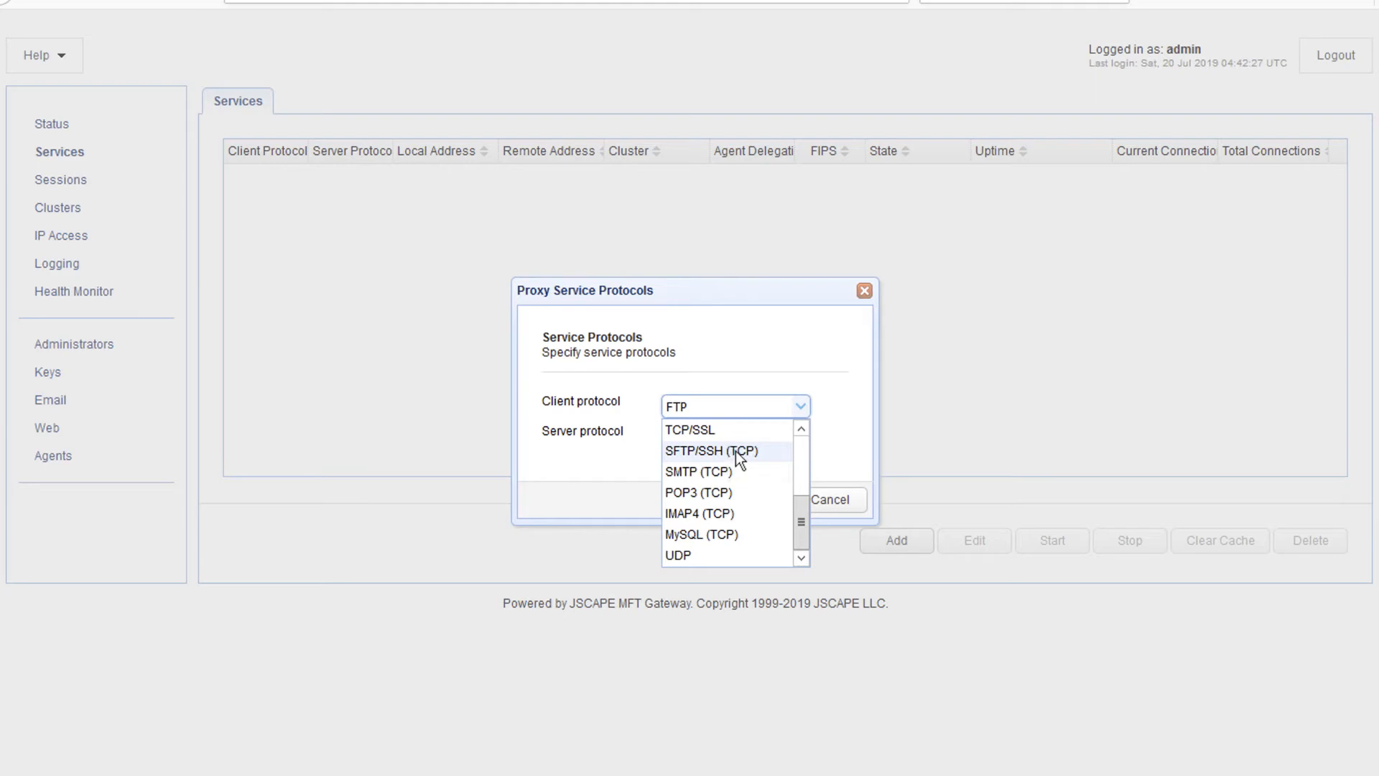
left_click(713, 450)
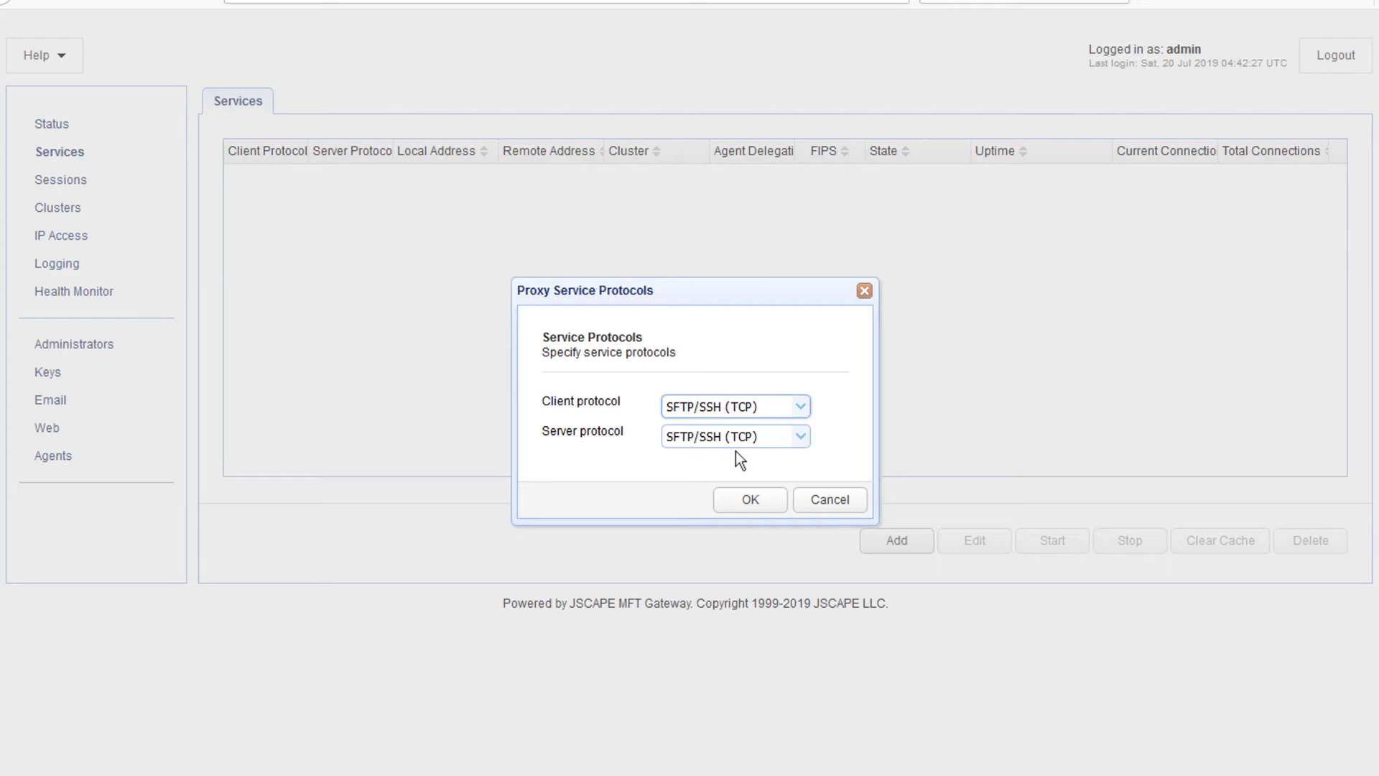
mouse_move(746, 490)
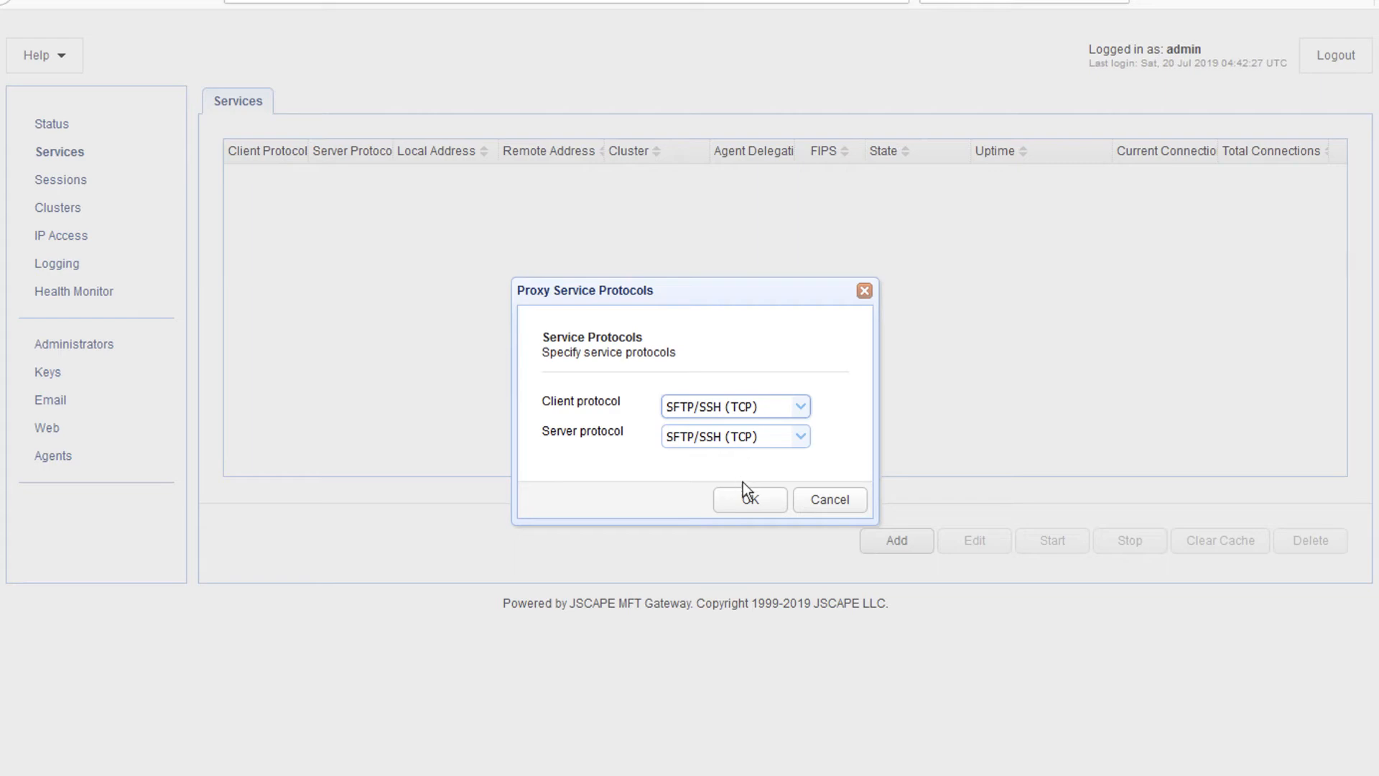
mouse_move(749, 500)
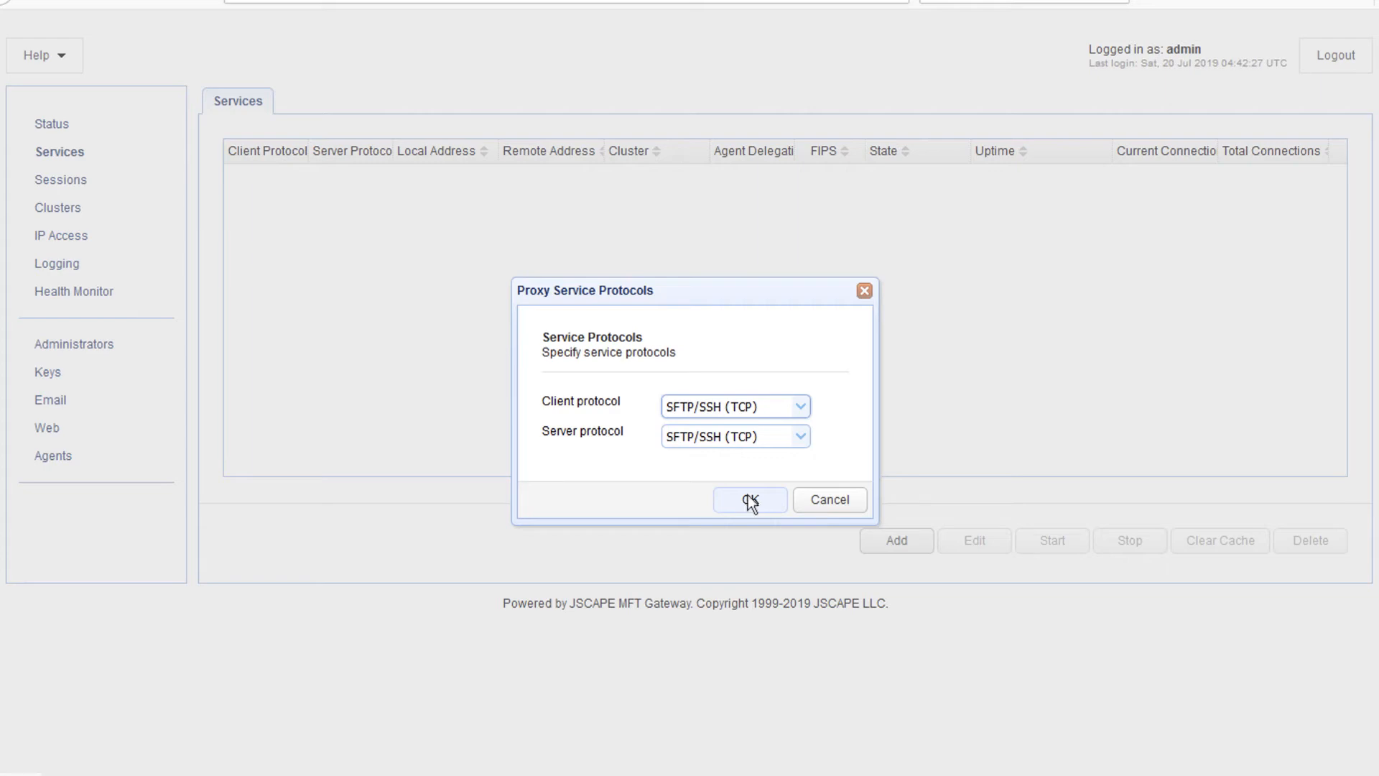
Set local host 0.0.0.0, route to cluster sftpcluster, and start the service
left_click(748, 500)
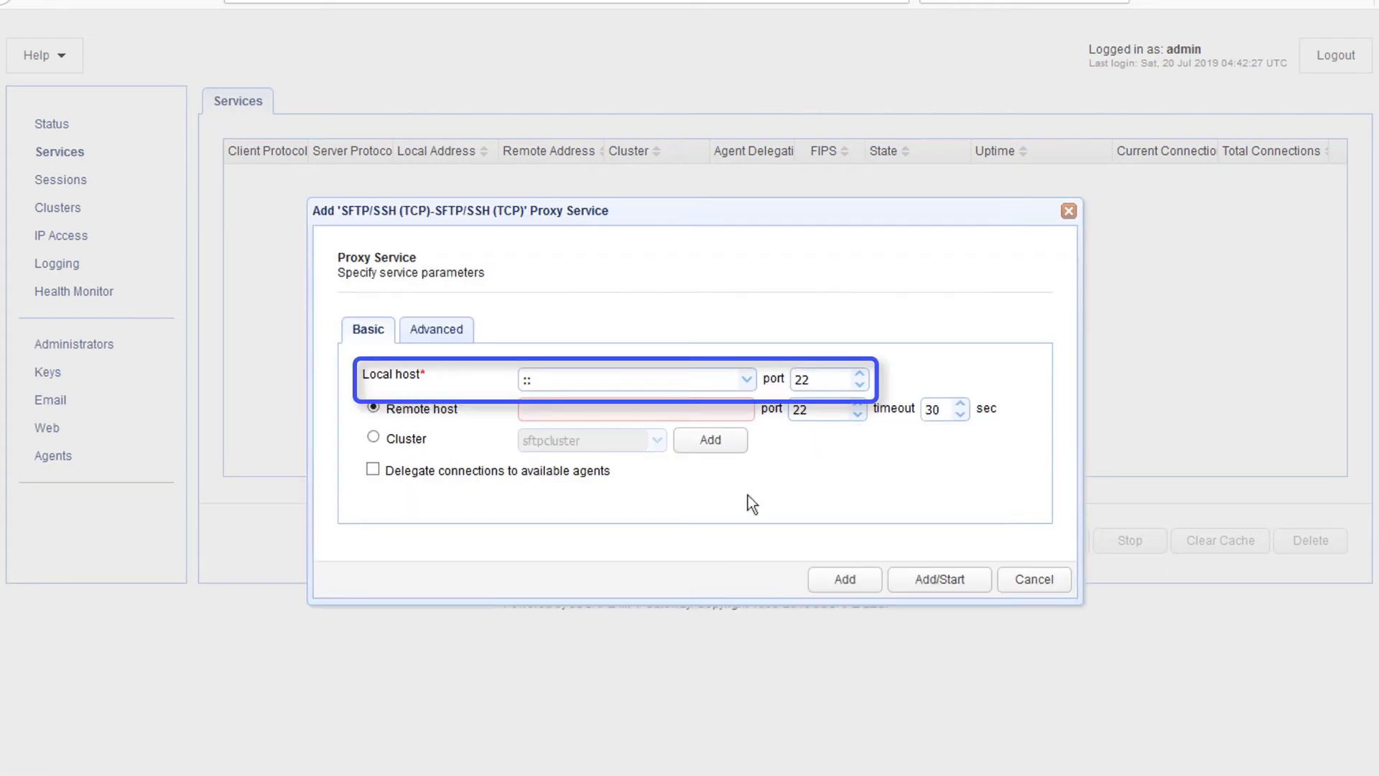
mouse_move(747, 379)
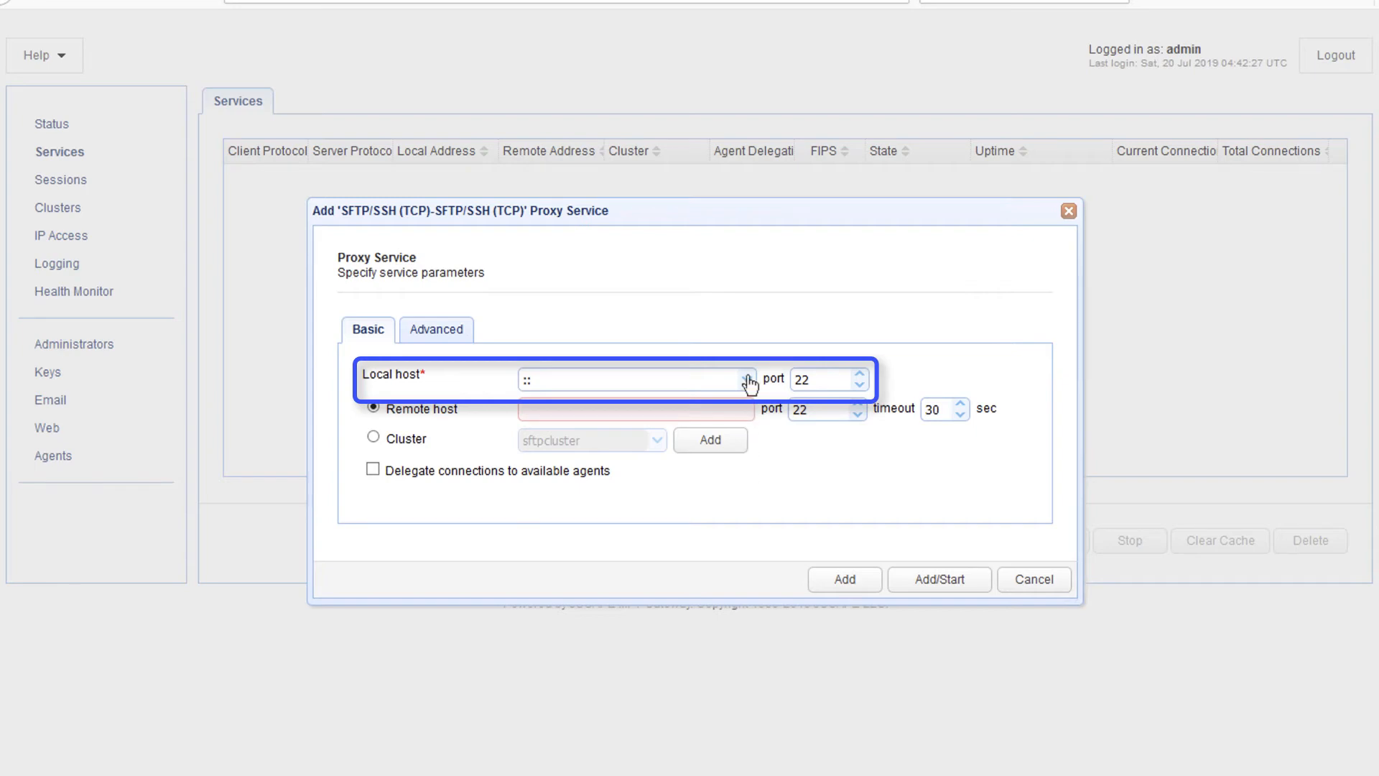
left_click(748, 378)
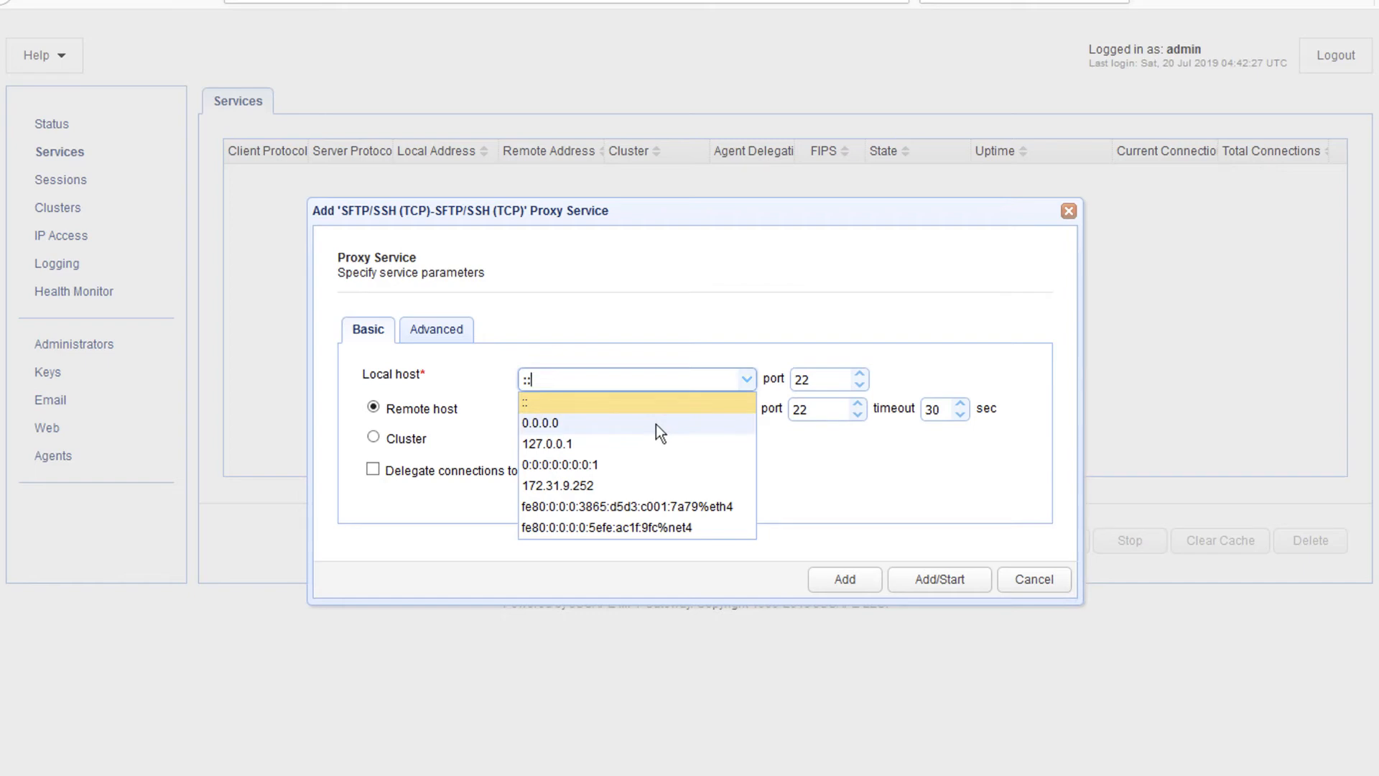
left_click(539, 423)
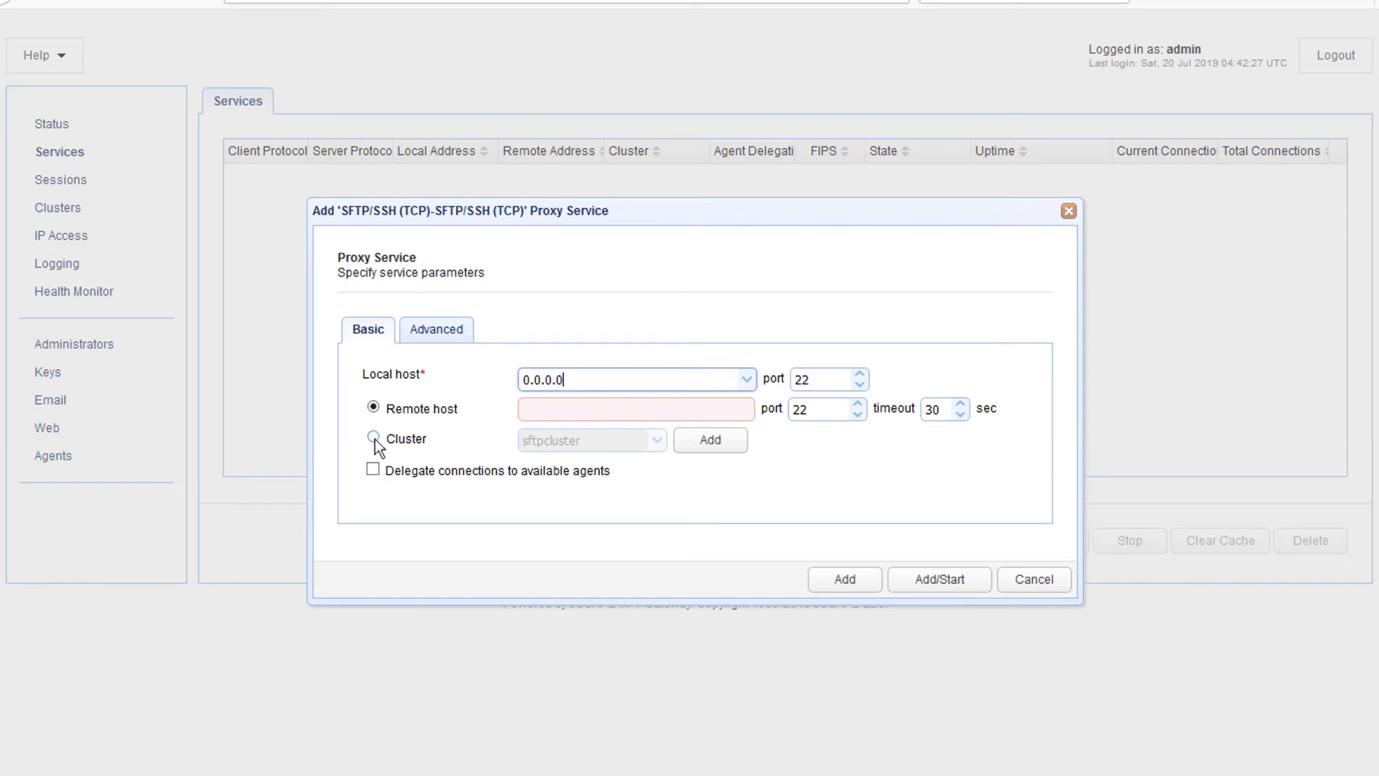
left_click(373, 439)
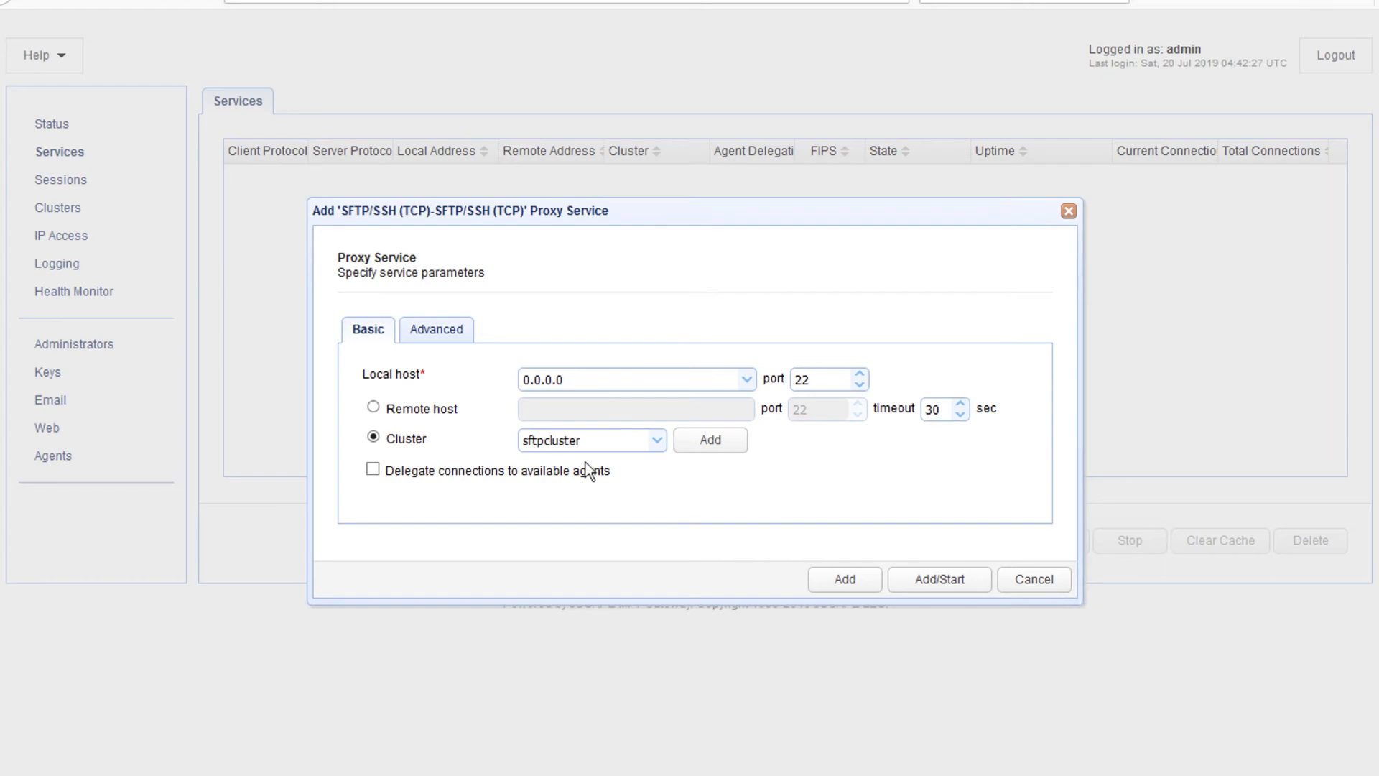
mouse_move(916, 556)
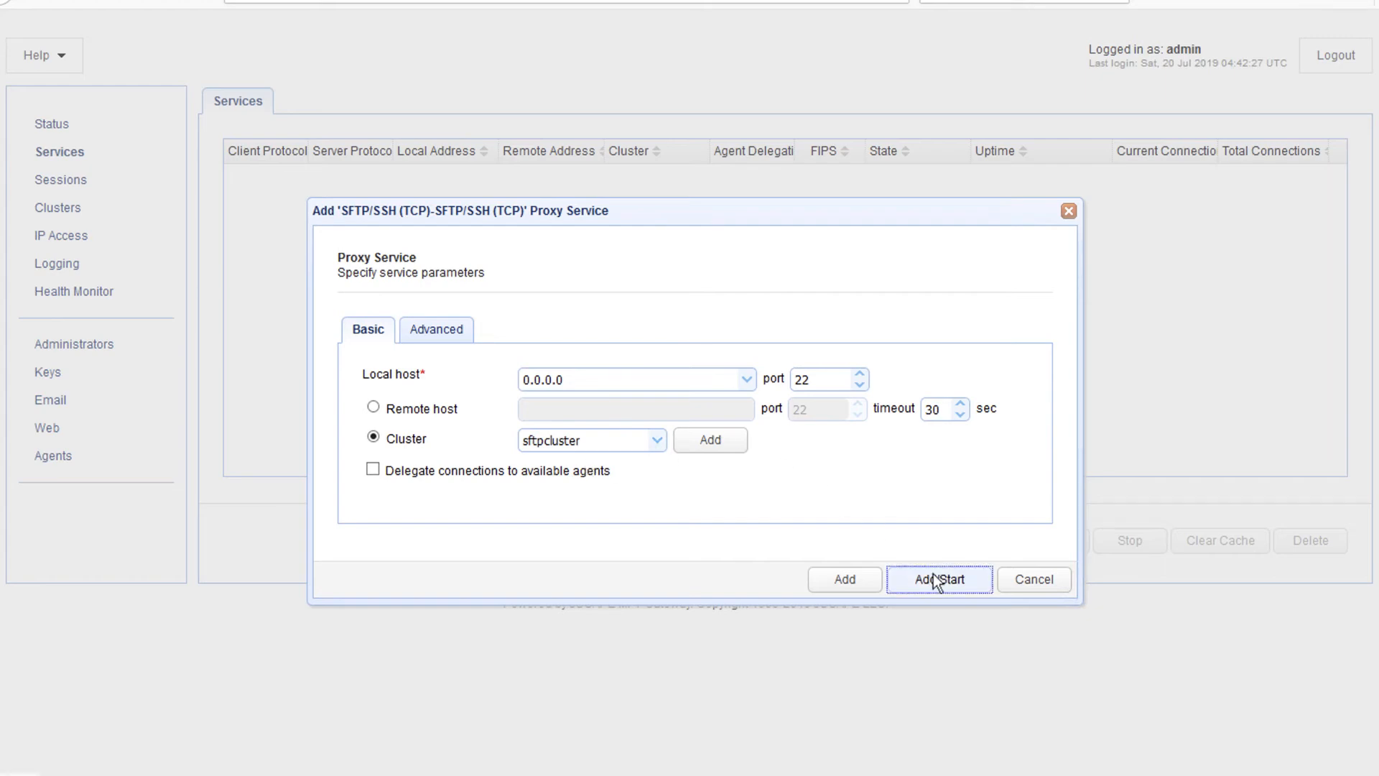
left_click(939, 579)
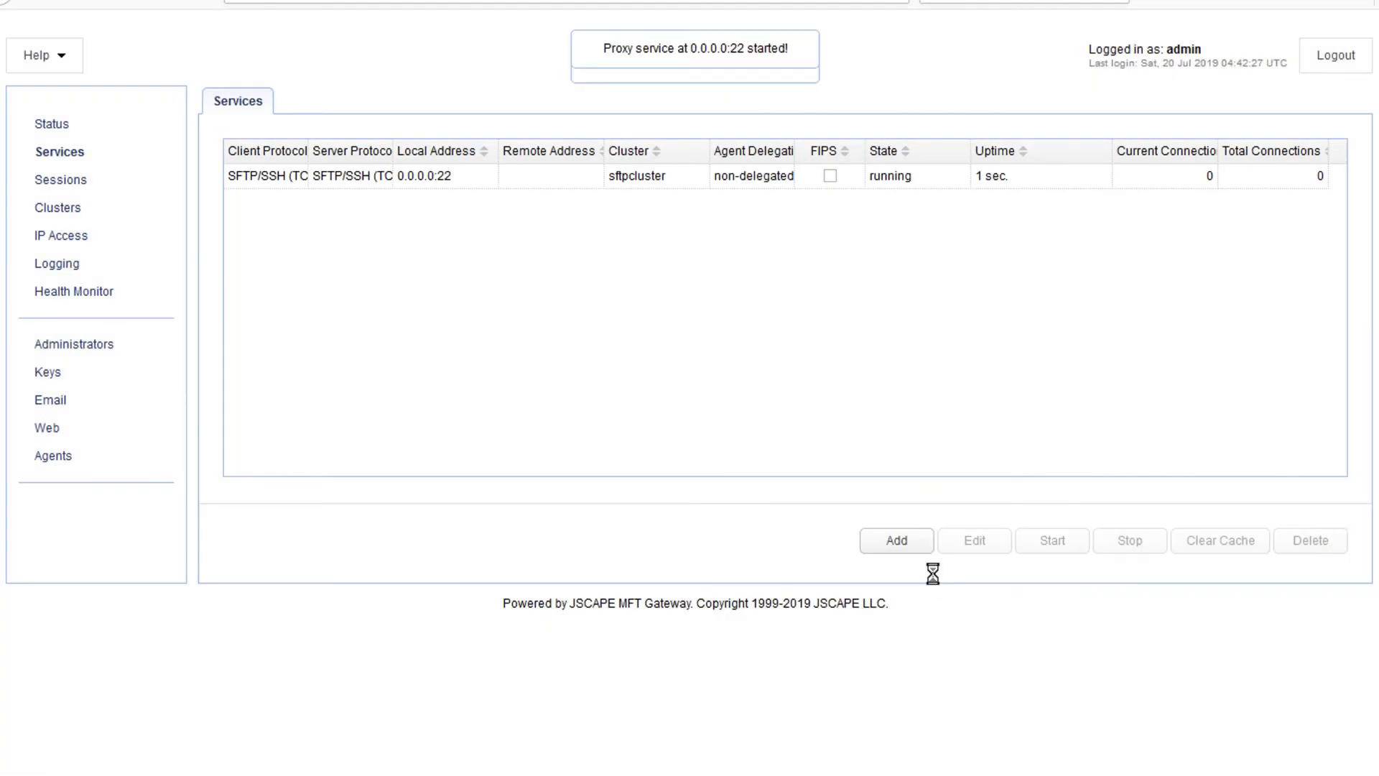